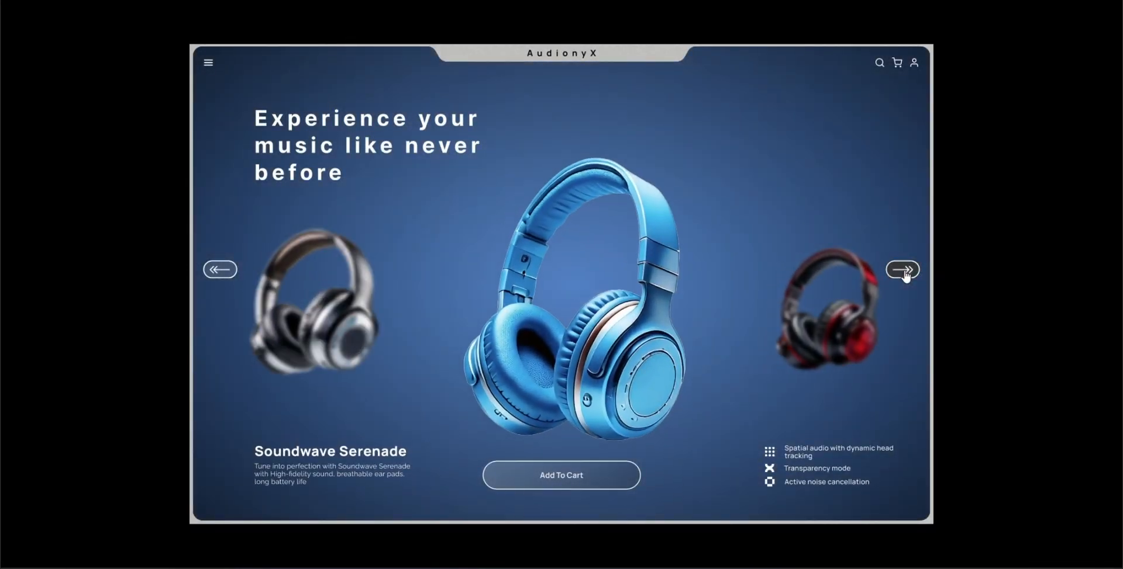
Step through the slider headphones back and forth, then select the silver headphone image on the assets board.
left_click(901, 269)
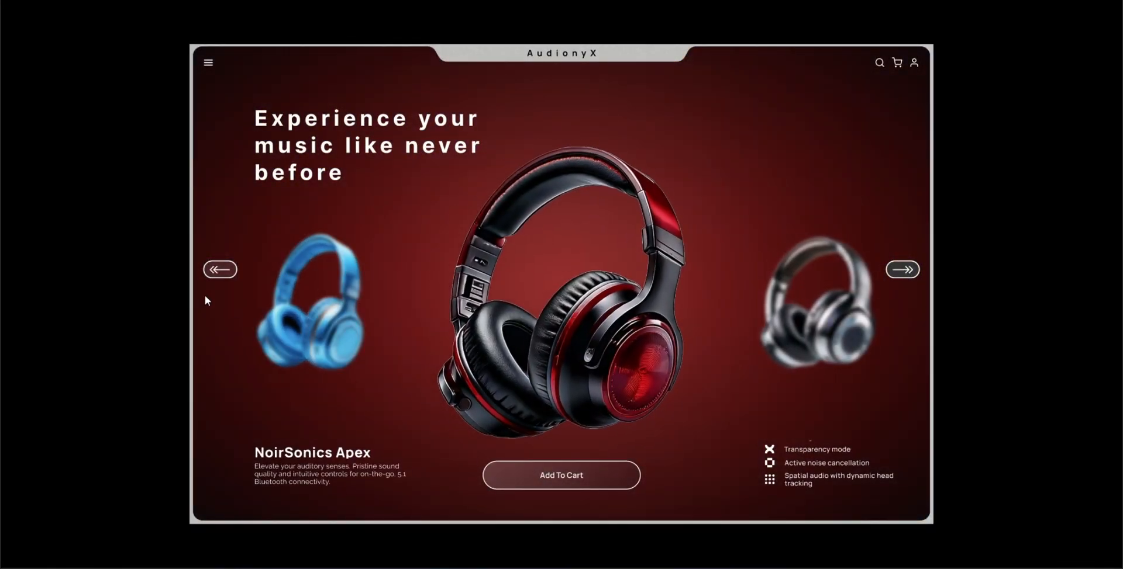
left_click(220, 269)
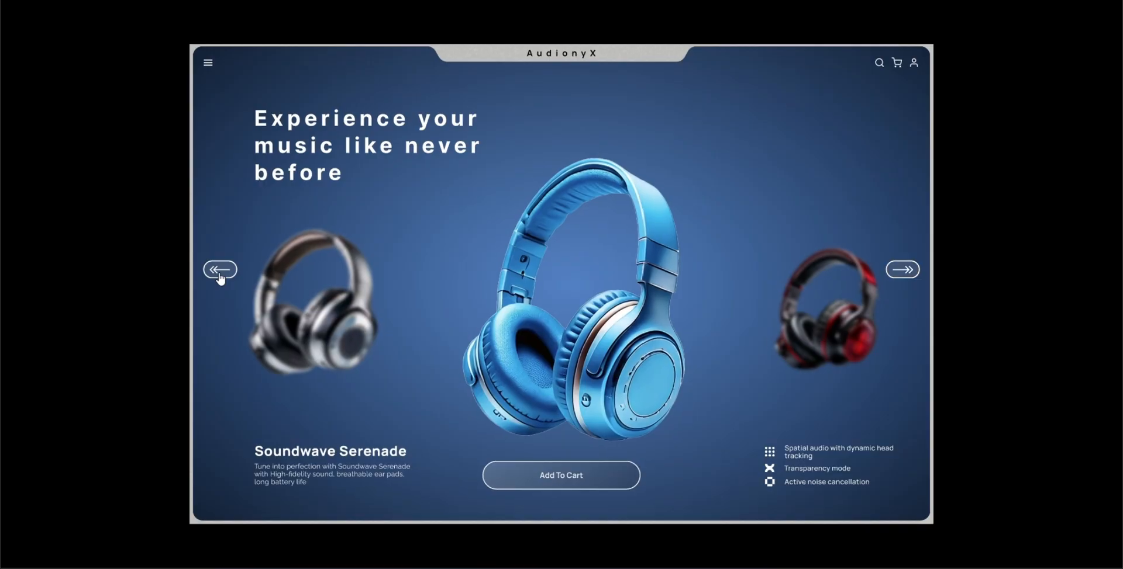
left_click(220, 269)
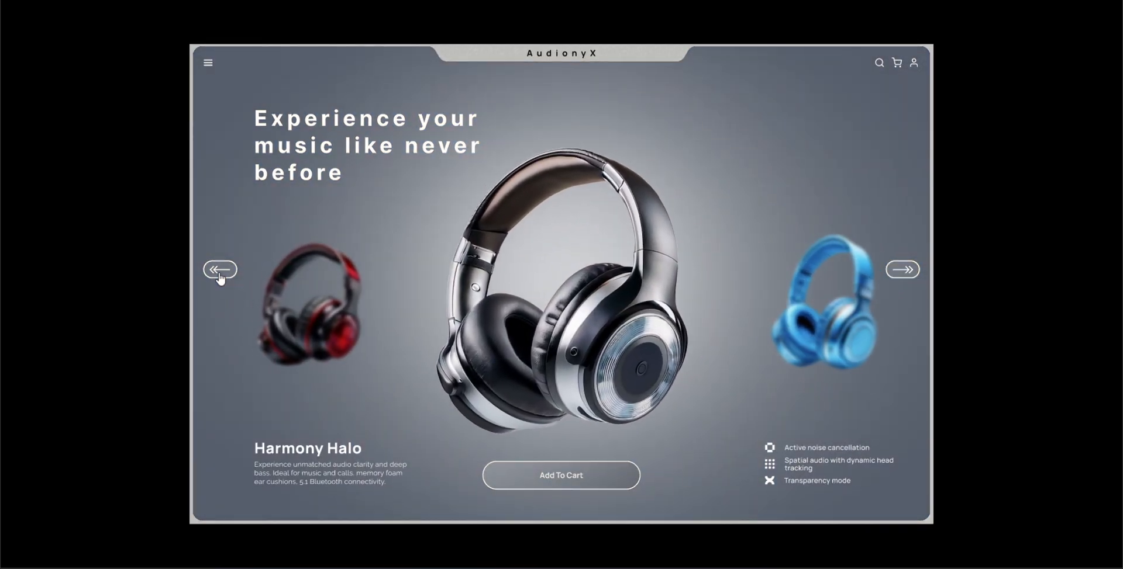
left_click(219, 269)
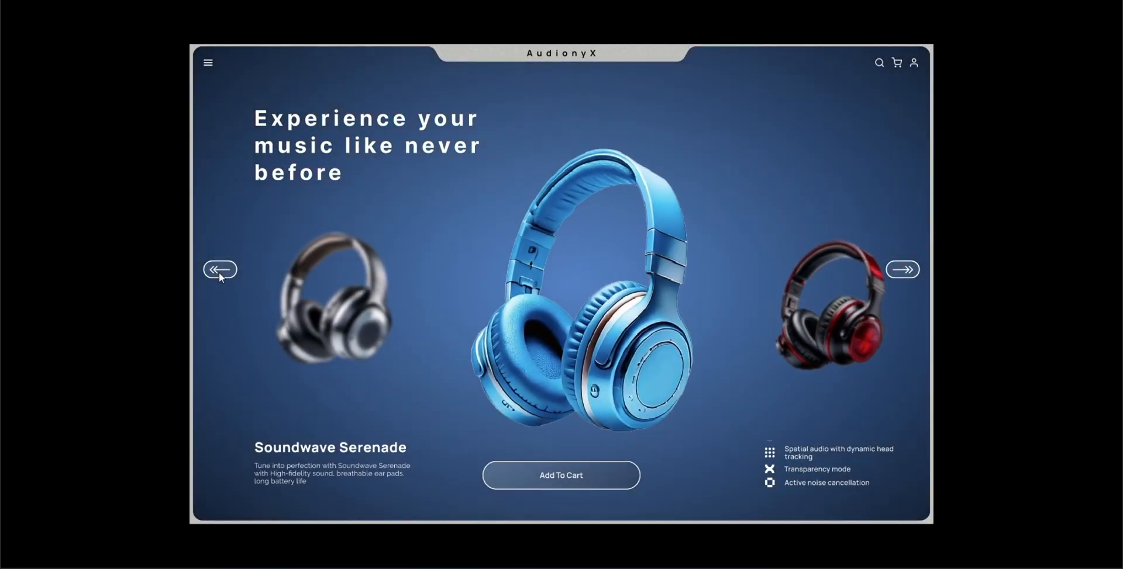
left_click(902, 269)
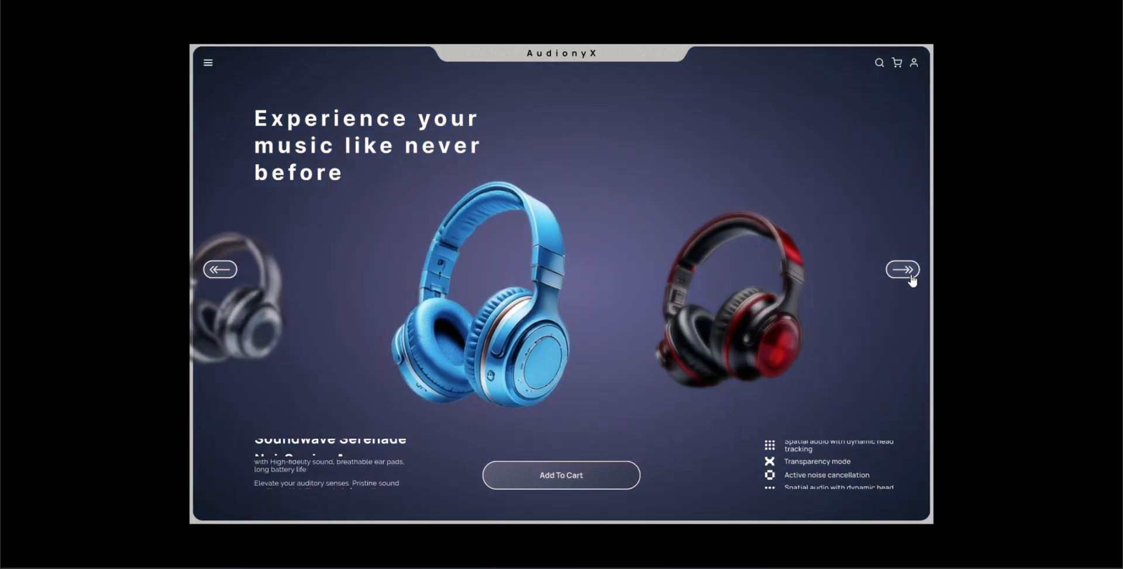
left_click(902, 269)
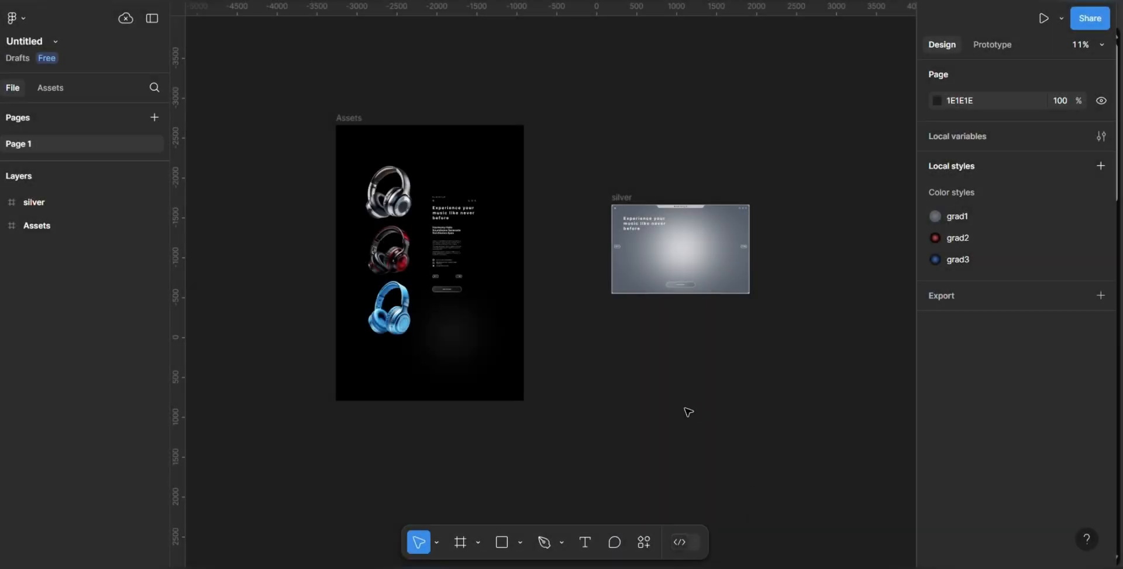
mouse_move(698, 416)
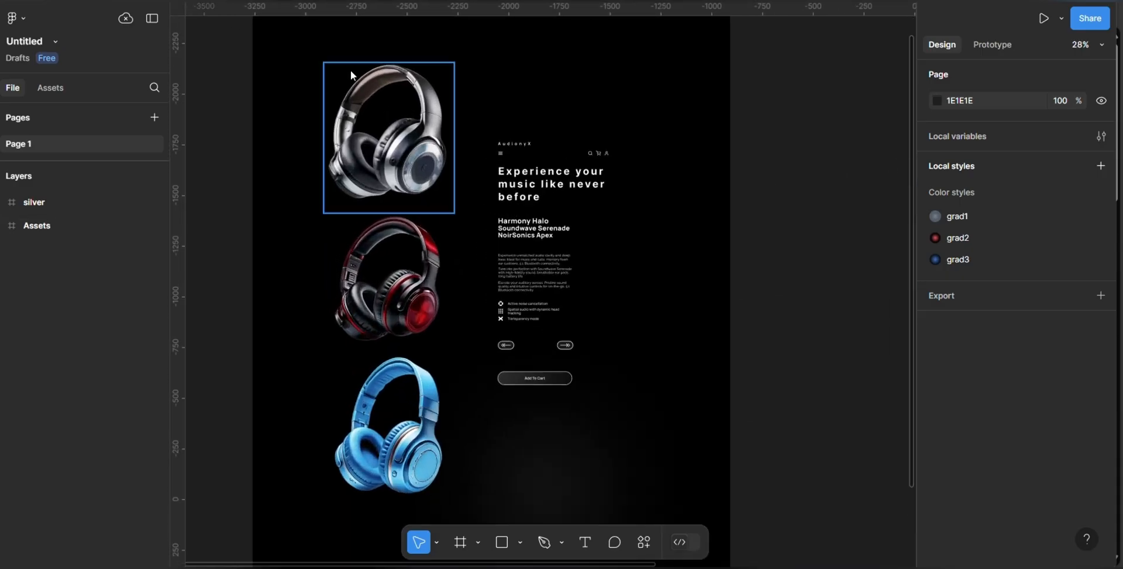
left_click(634, 160)
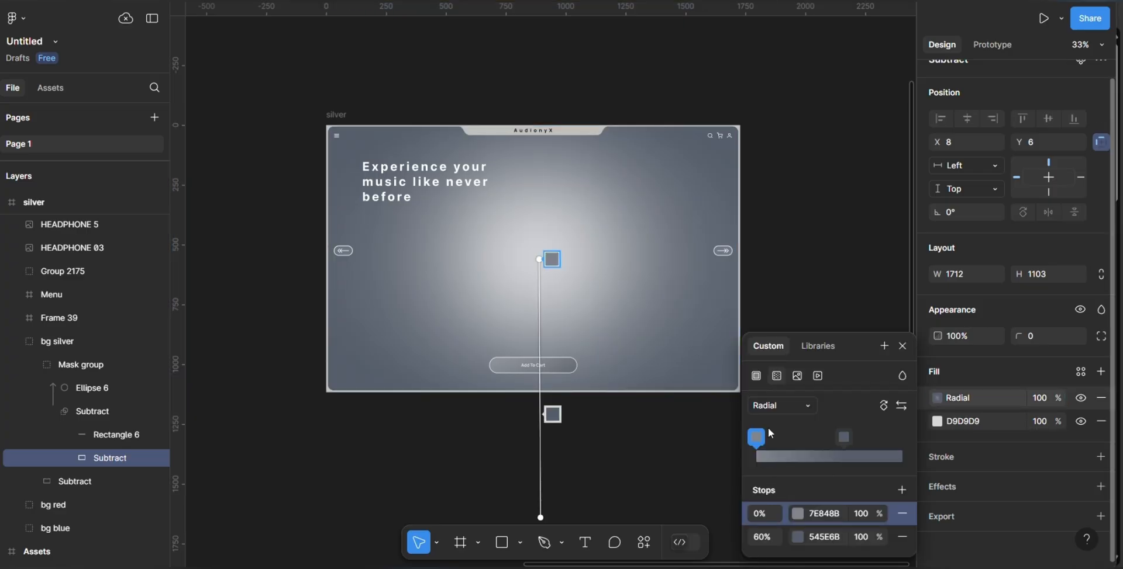
Hide the bg silver layer so the dark red radial bg red shows, and select it to inspect its stops.
left_click(901, 346)
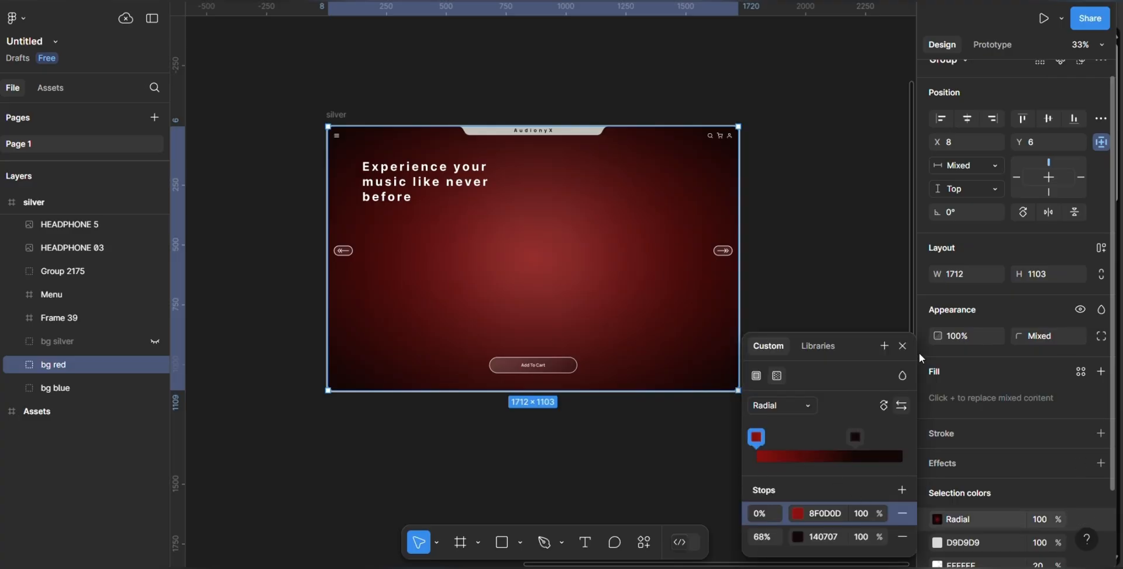
left_click(55, 388)
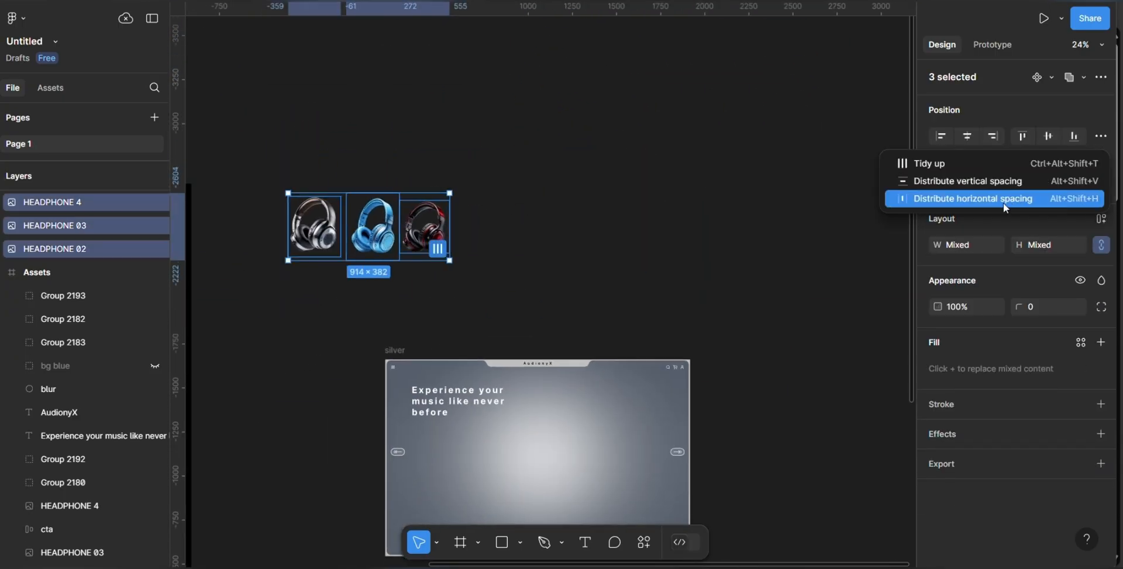
Distribute the three headphones evenly horizontally and give them a Layer blur of 8.
left_click(972, 199)
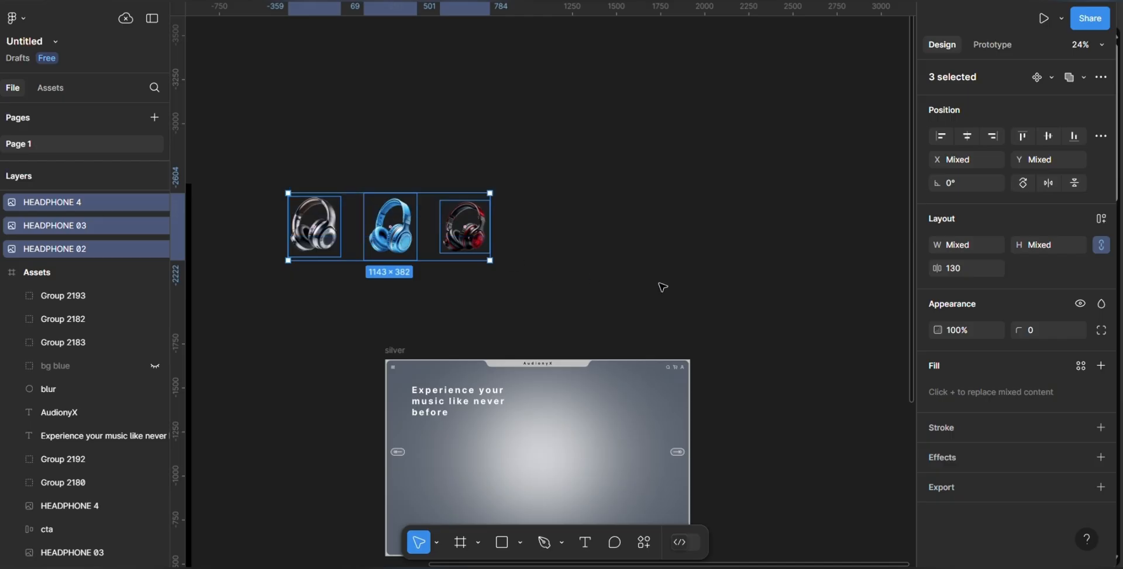
left_click(1100, 458)
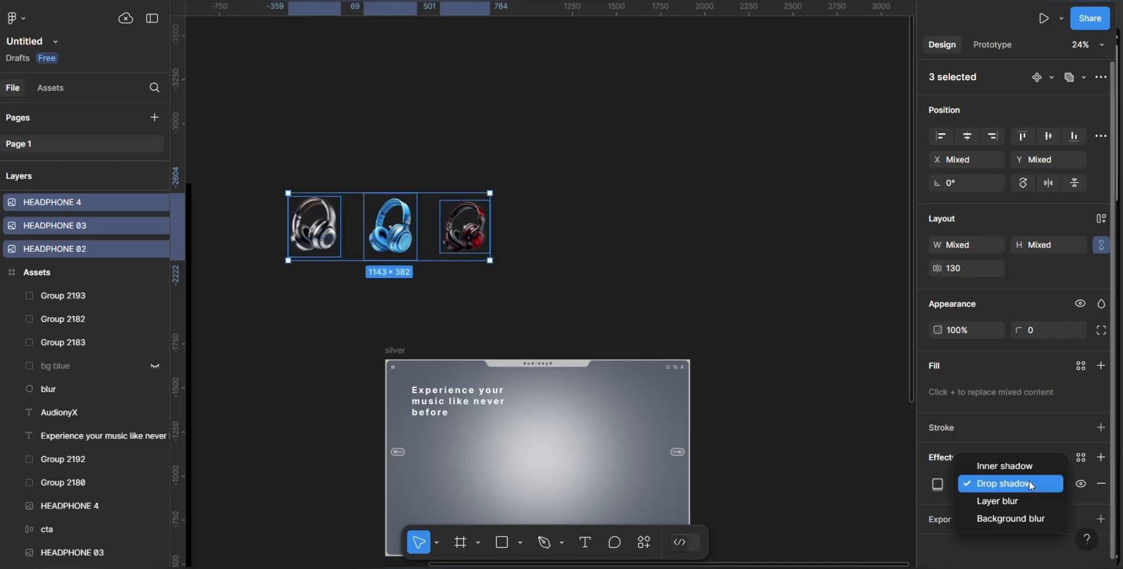
left_click(996, 502)
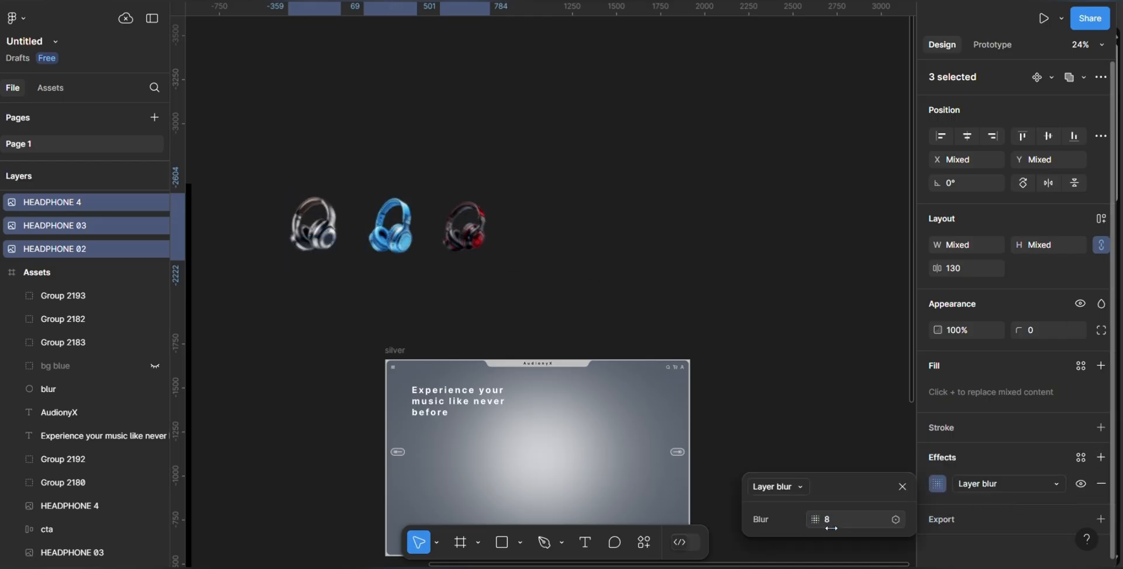
left_click(773, 313)
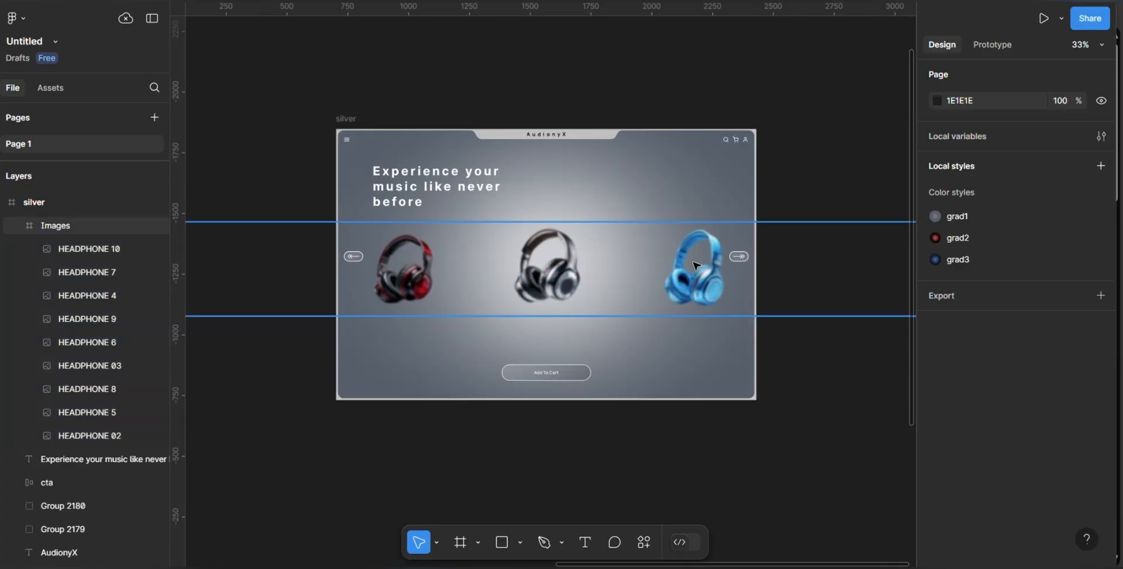
Enlarge HEADPHONE 5 to about 652×752 unblurred in the centre and select the other headphone layers.
left_click(546, 269)
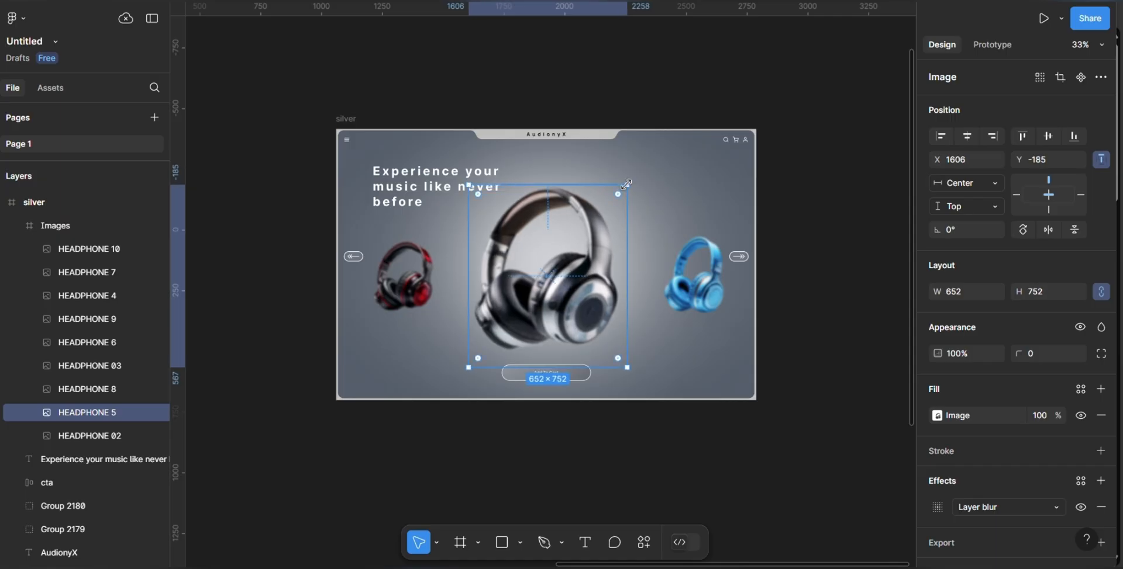
mouse_move(593, 208)
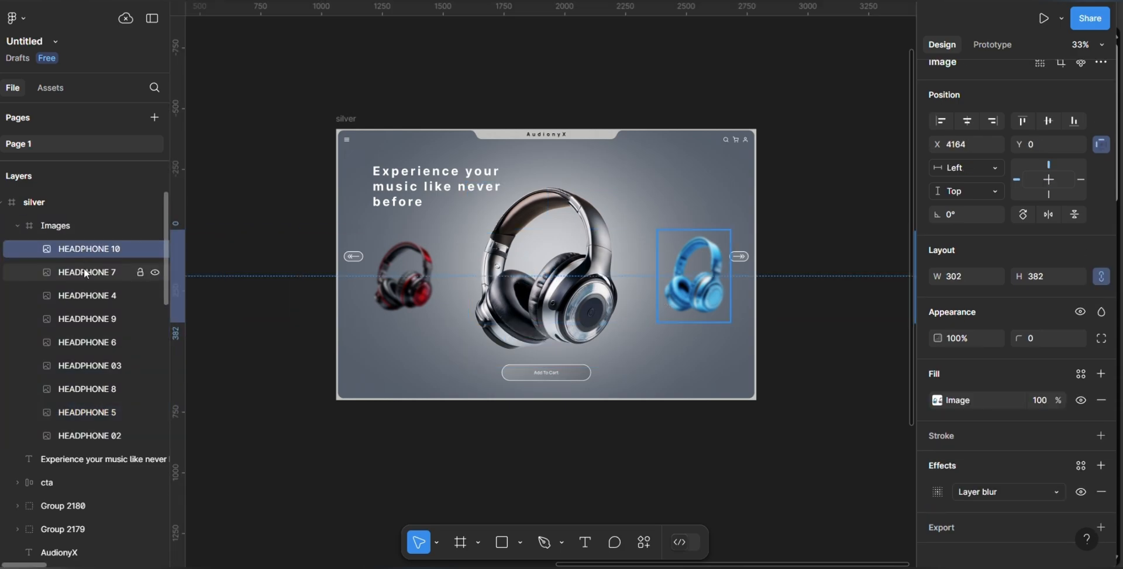
left_click(86, 342)
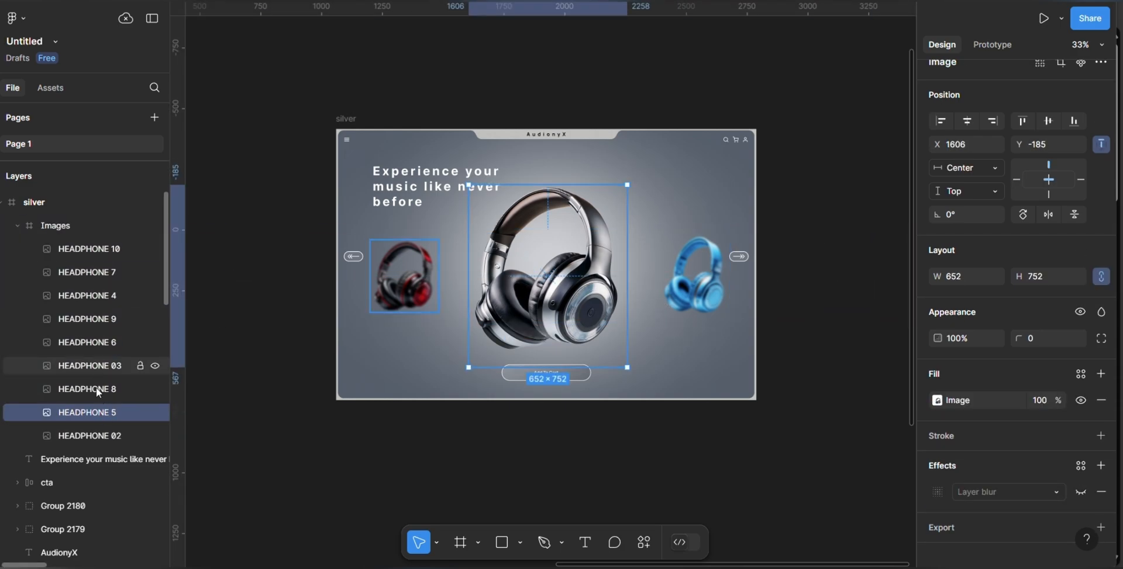
left_click(86, 389)
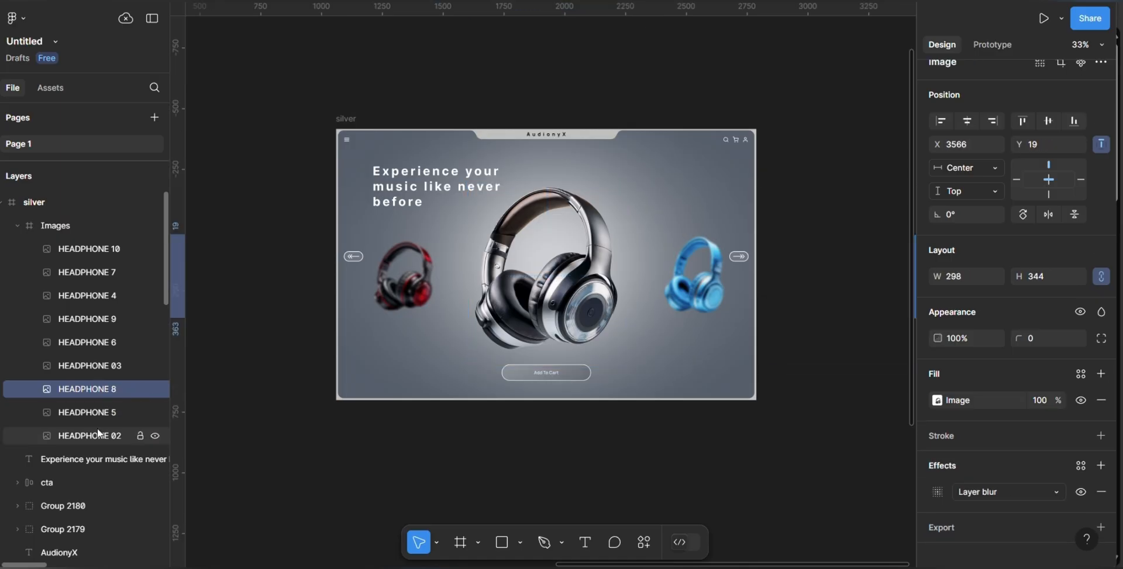
left_click(87, 412)
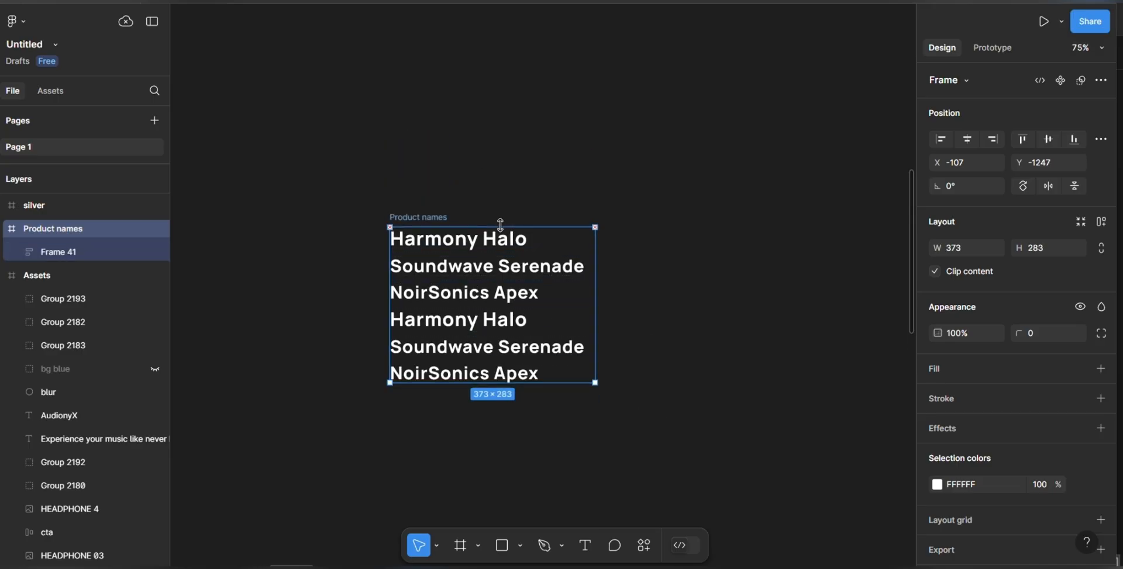
Shorten the Product names frame height so fewer stacked names show through the clip.
left_click_drag(493, 382, 492, 251)
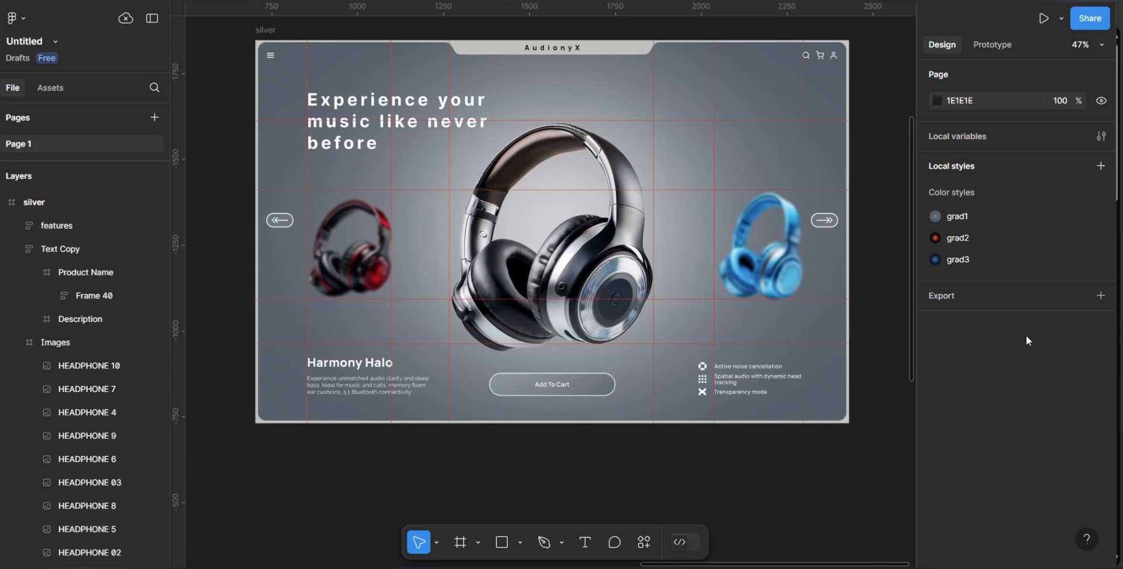
Scroll down to the bottom of the silver frame where the Harmony Halo name, description and features sit.
scroll("down", 3)
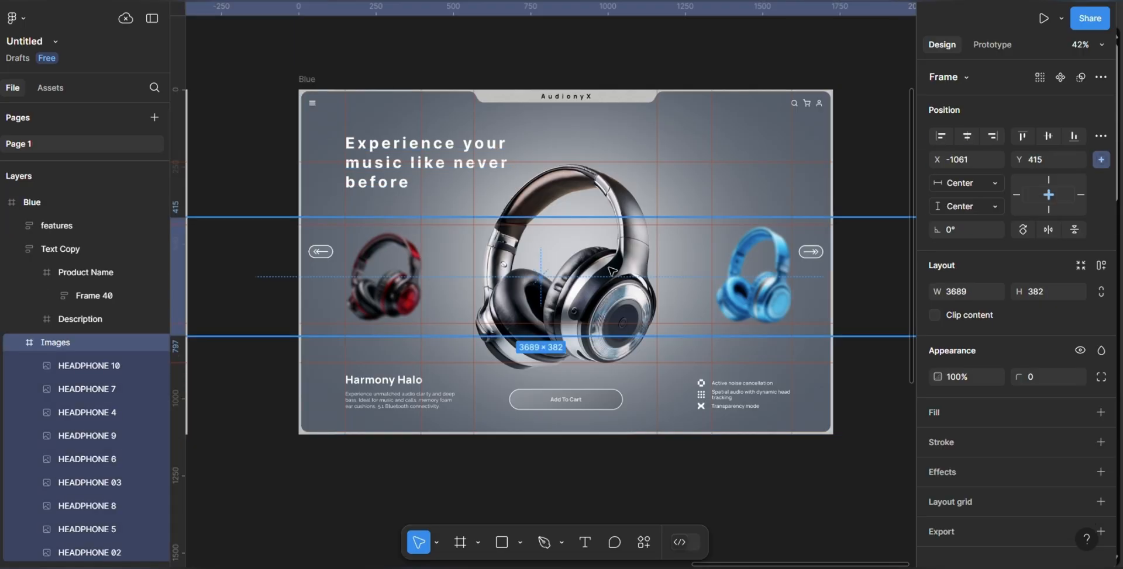
In the Blue frame's Images group, enlarge HEADPHONE 7 to fit the centre and turn off its Layer blur.
left_click(91, 530)
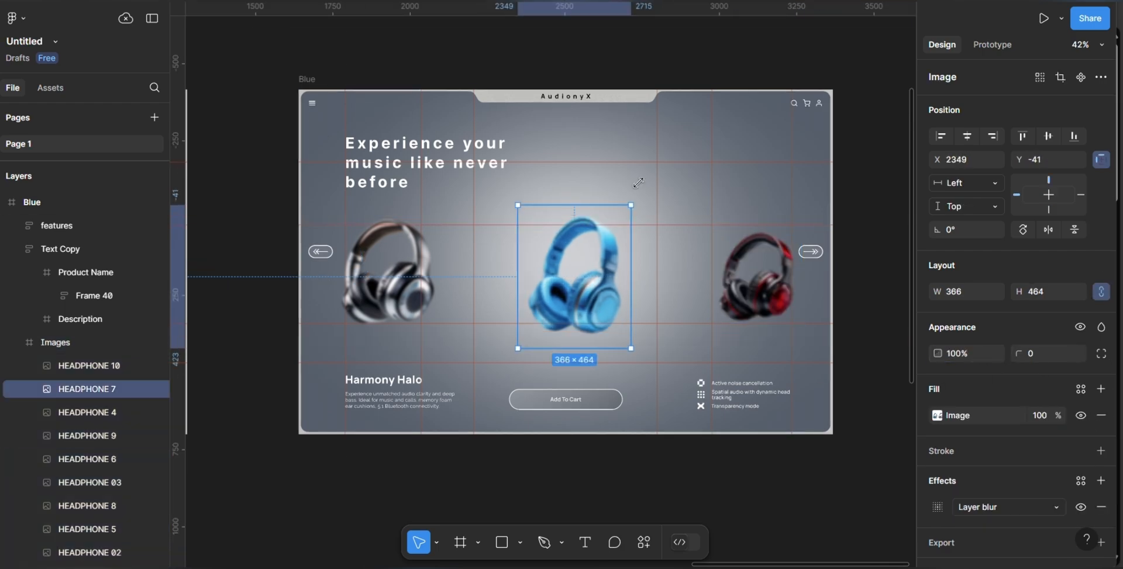
left_click_drag(630, 206, 680, 139)
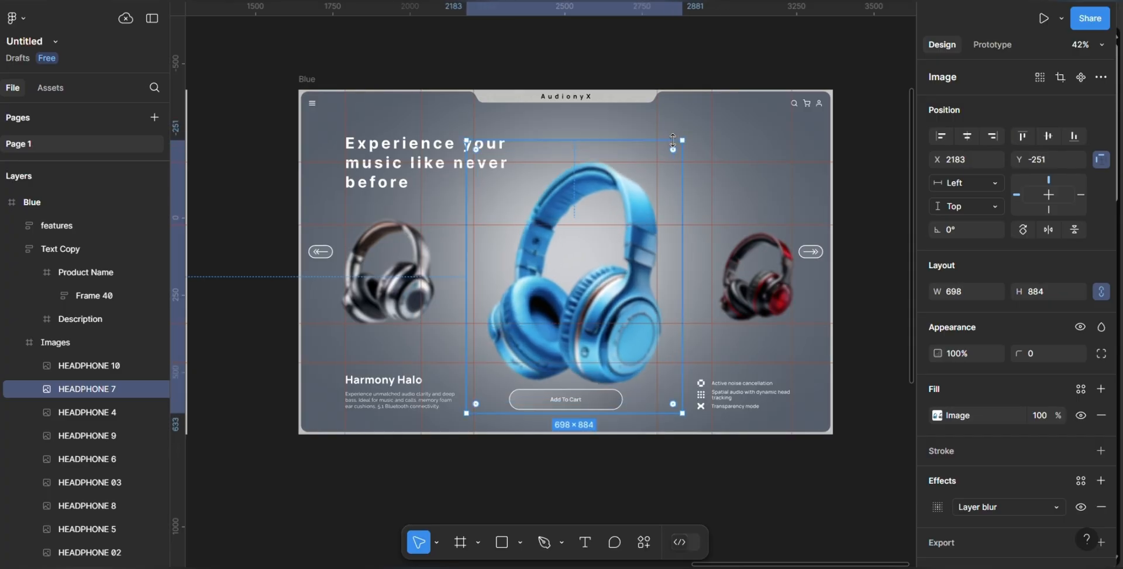
left_click_drag(671, 140, 642, 214)
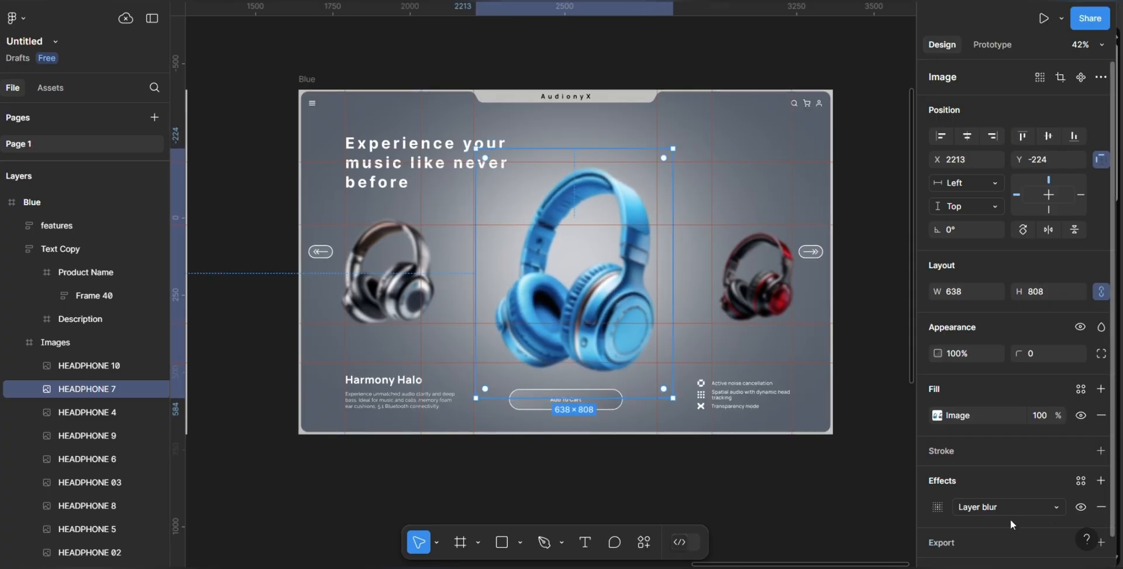
left_click(1080, 508)
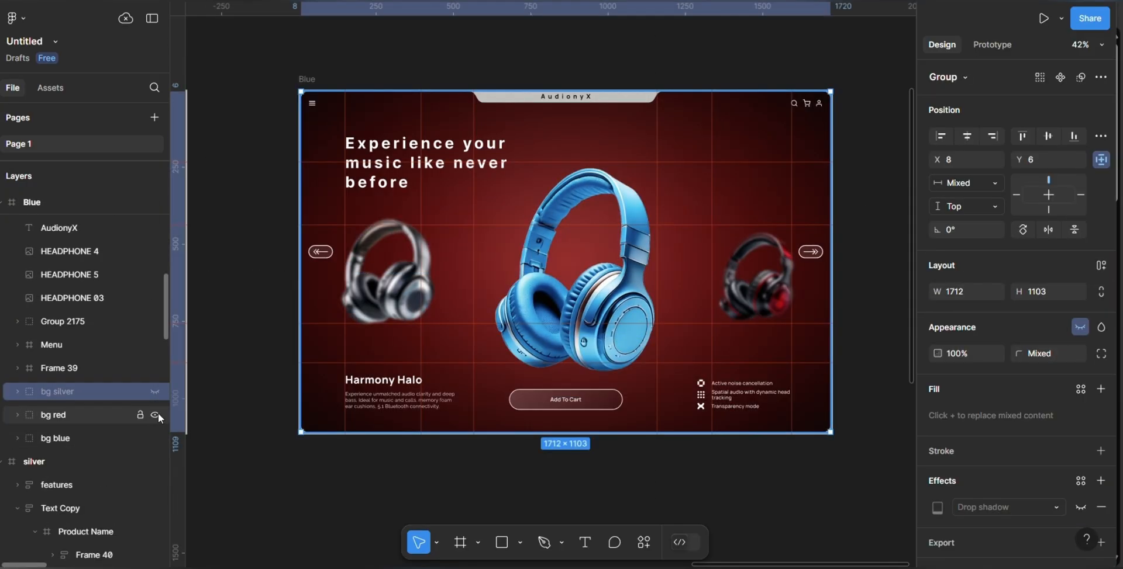
Hide the bg red layer so the Blue frame shows the bg blue radial gradient.
left_click(158, 418)
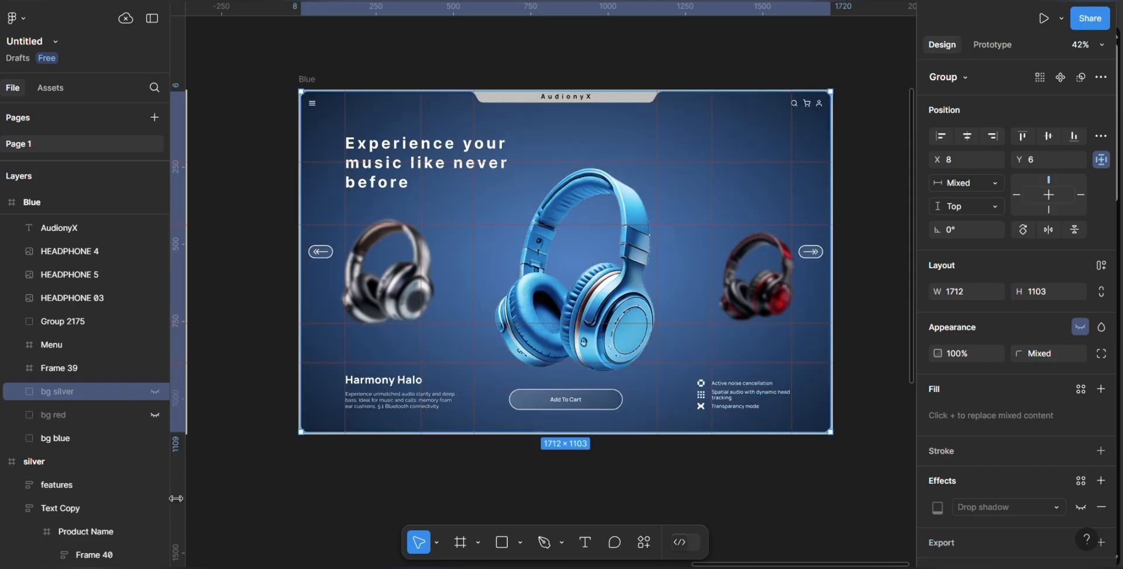
left_click(383, 380)
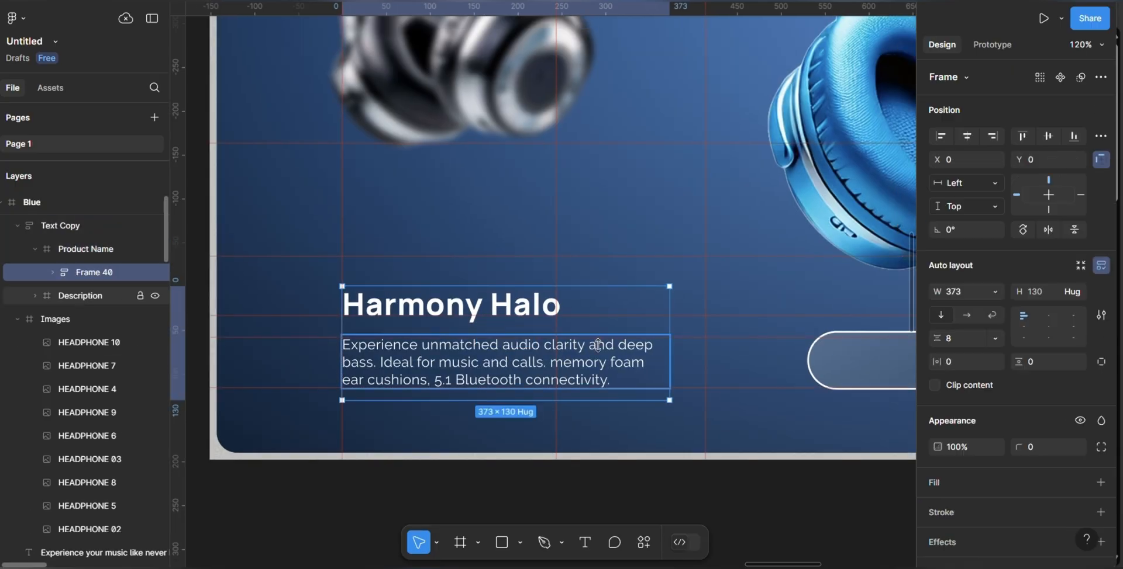
Select the Blue frame's Description and features layers for the Soundwave Serenade copy update.
left_click(80, 296)
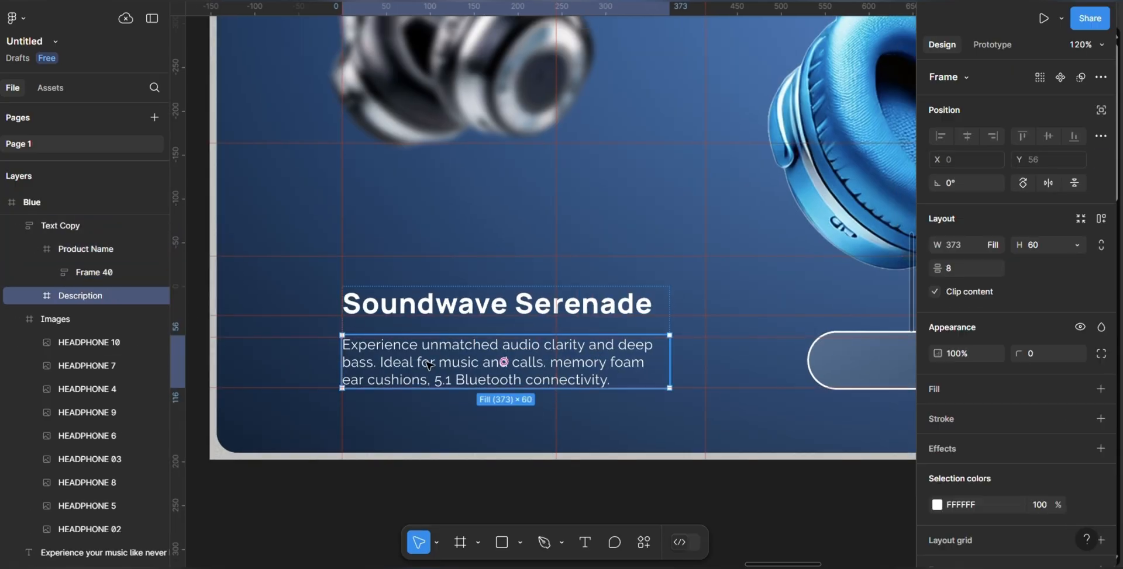
left_click(50, 295)
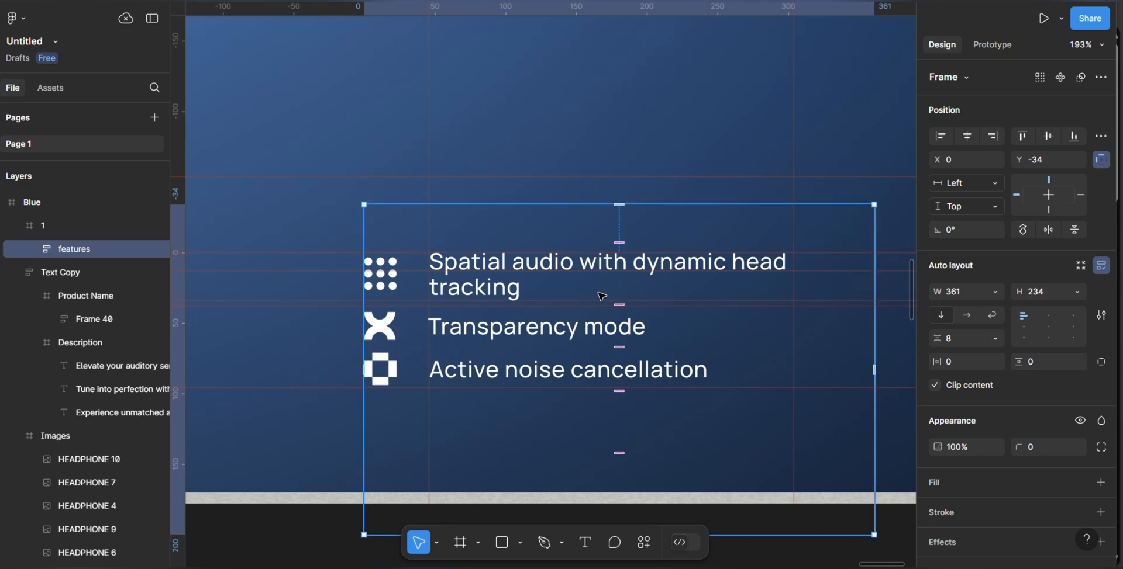
scroll("down", 3)
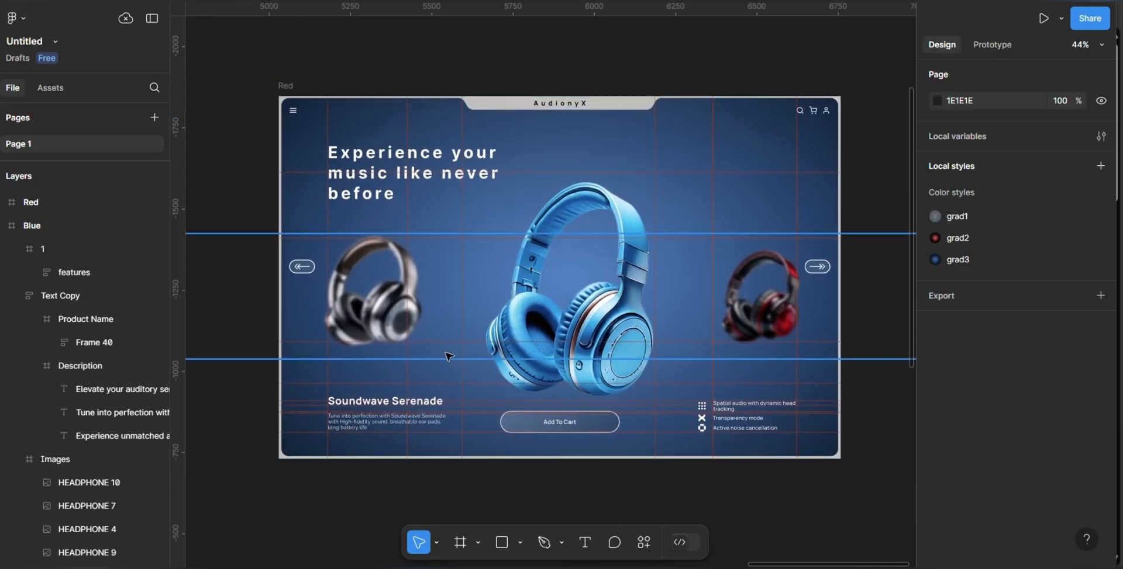
Select the duplicated Red frame copy of the Blue slide on the canvas.
left_click(566, 293)
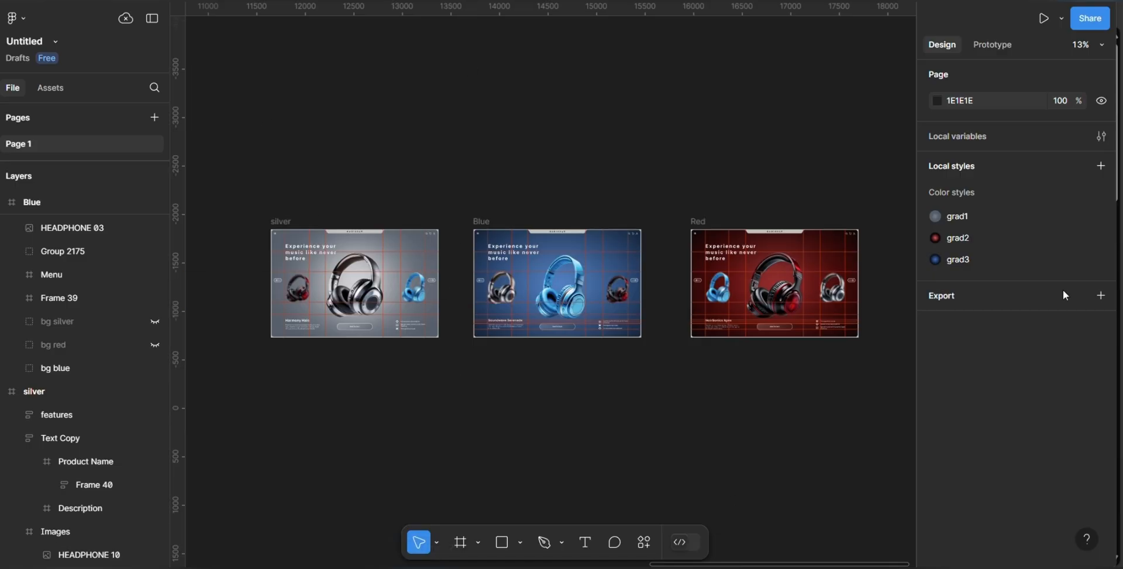
Select the headphone image strips inside the new Blue 2 and Blue 3 frames to shift them.
scroll("down", 3)
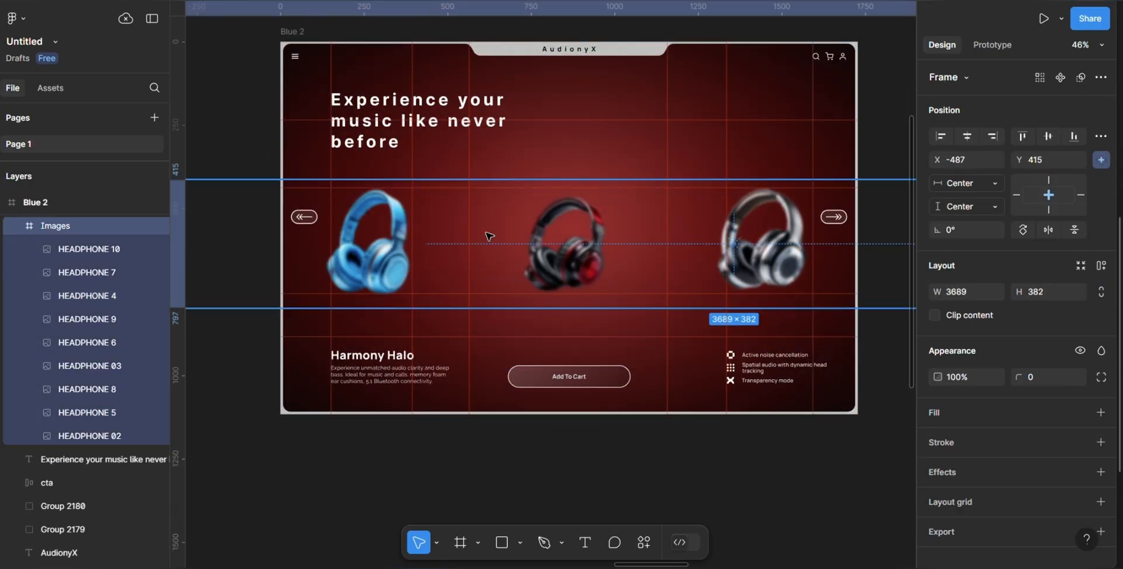
left_click(94, 319)
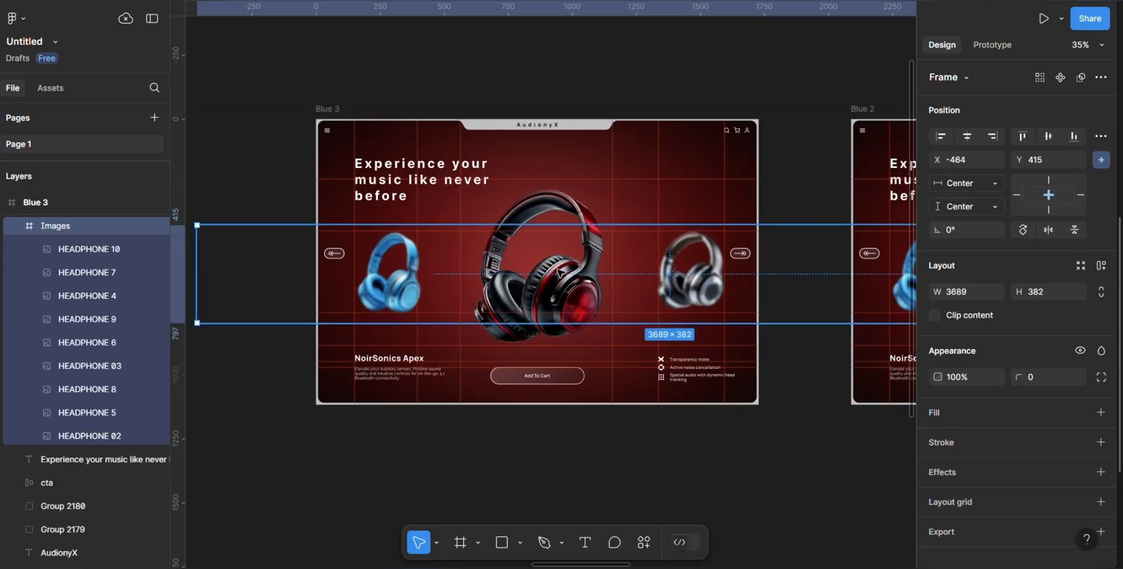
left_click(88, 296)
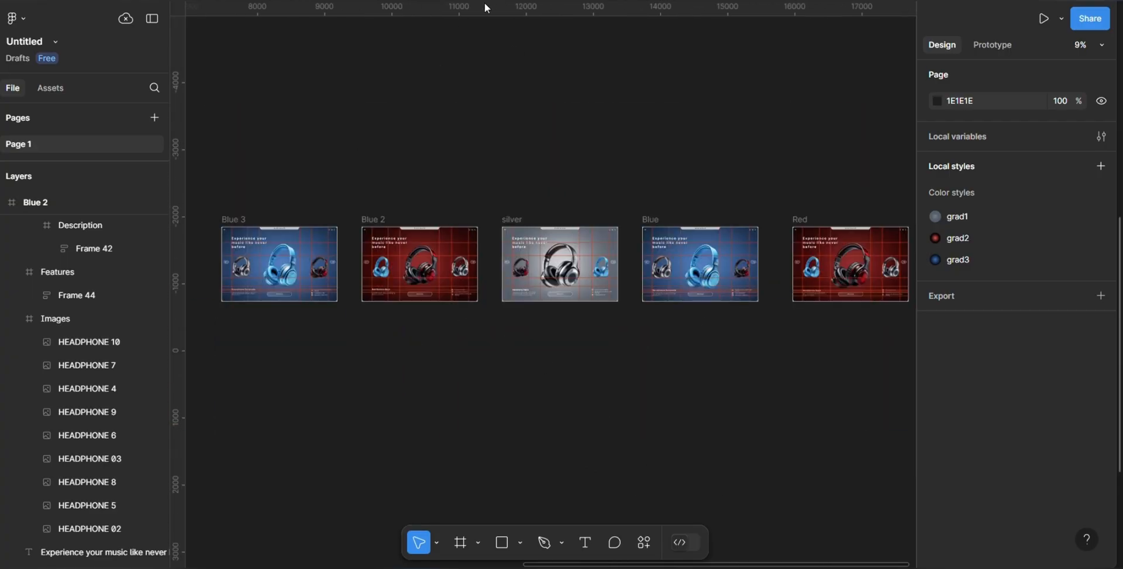
In Prototype mode, connect the silver slide's right arrow to the Blue frame on click.
left_click(559, 263)
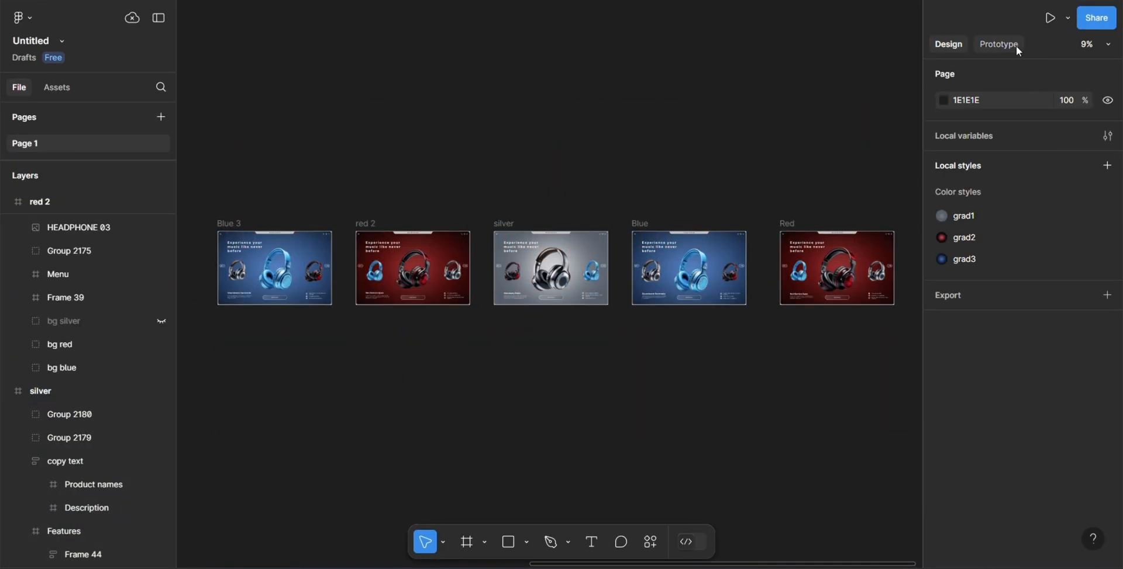
left_click(998, 44)
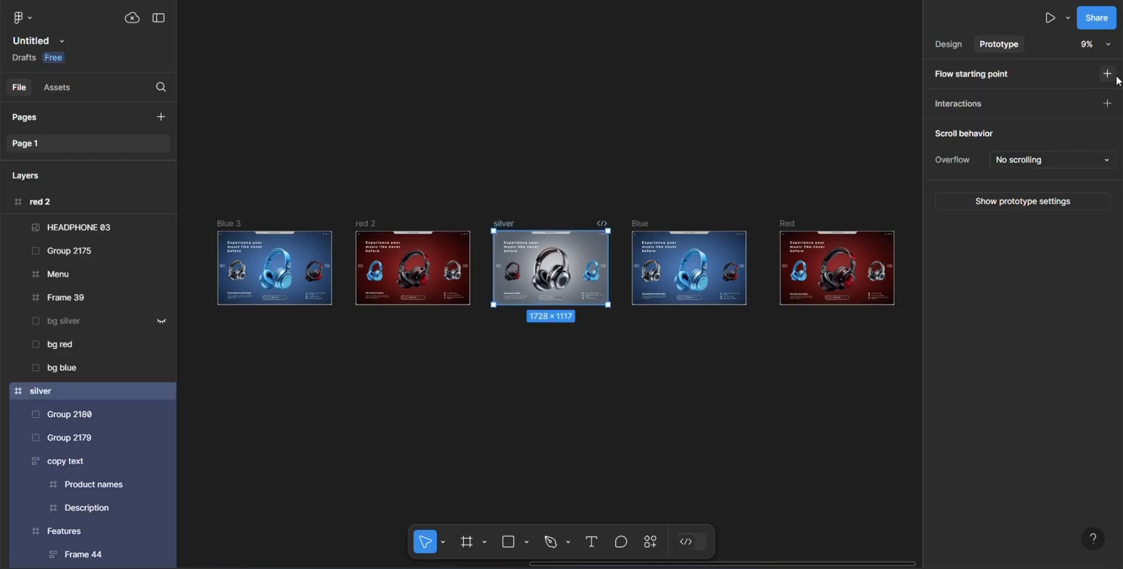
left_click(1108, 74)
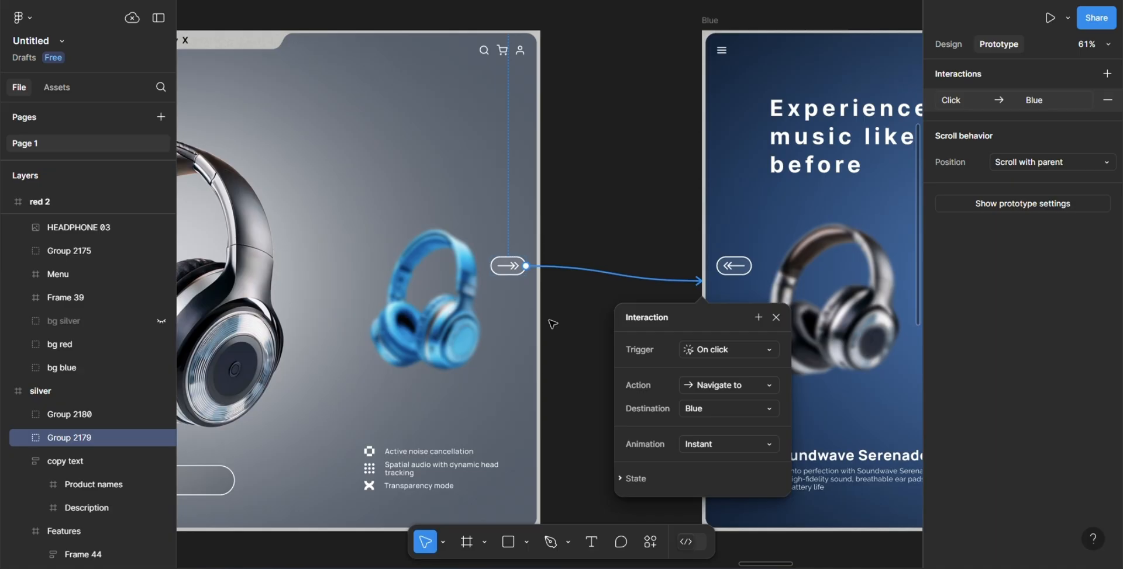
Keep the On click trigger and set the transition to Smart animate with a Linear curve and duration.
left_click(722, 350)
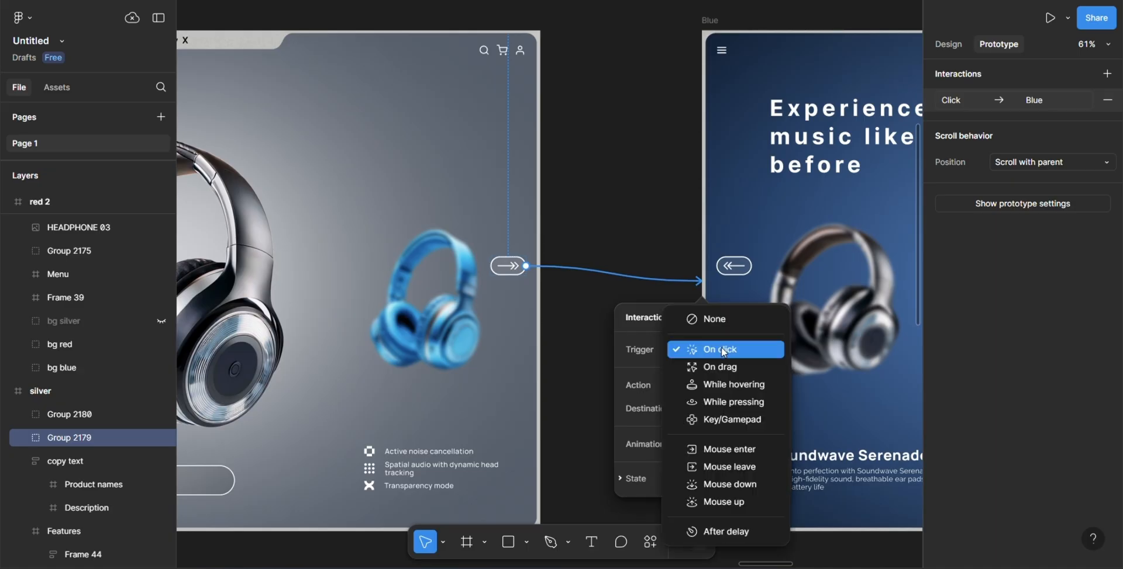
left_click(718, 350)
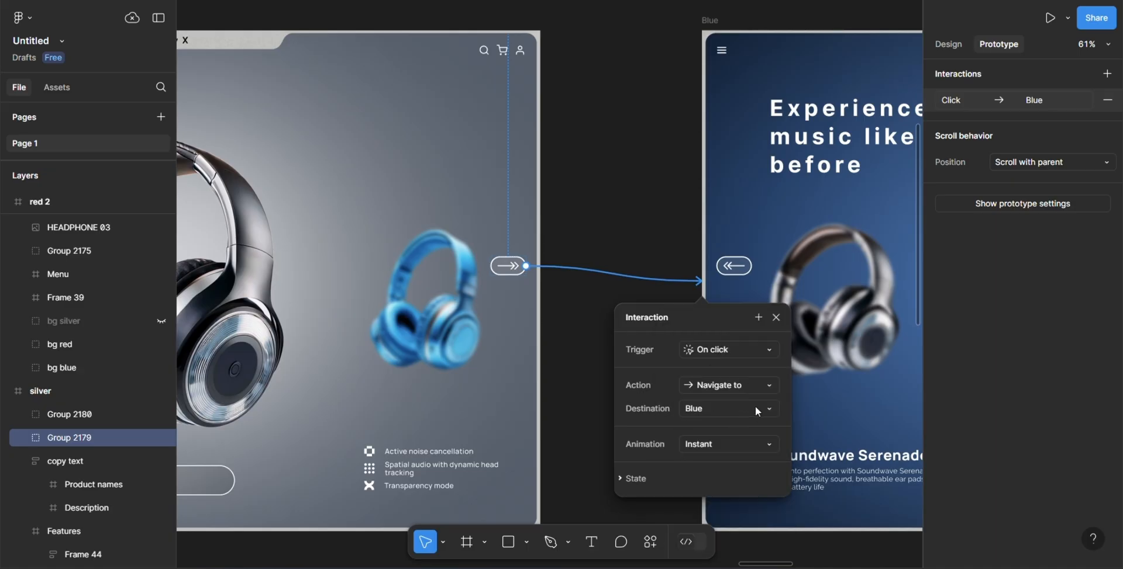
left_click(726, 445)
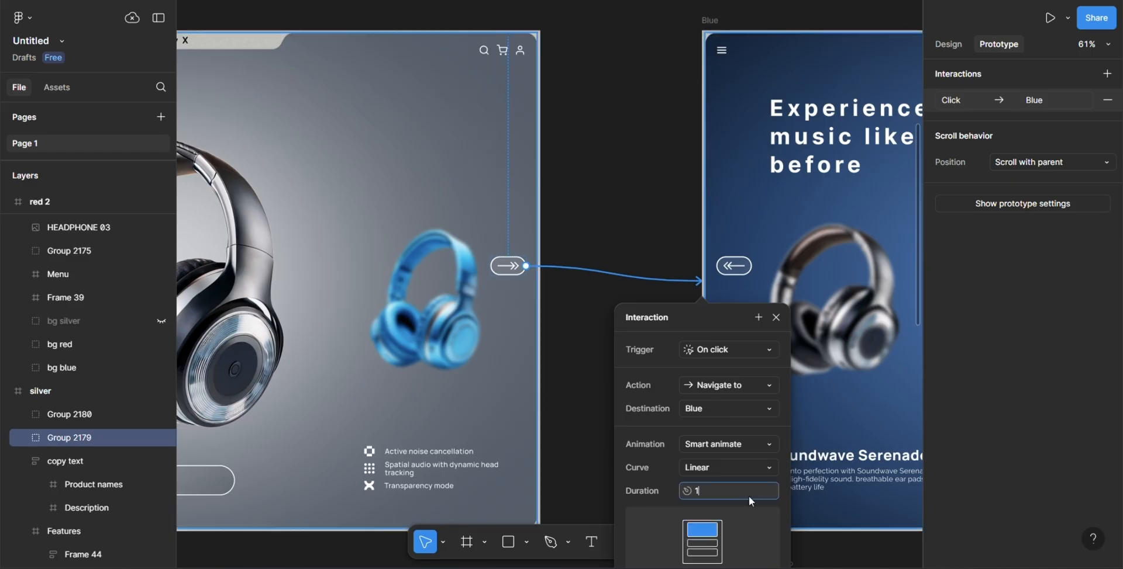
left_click(726, 467)
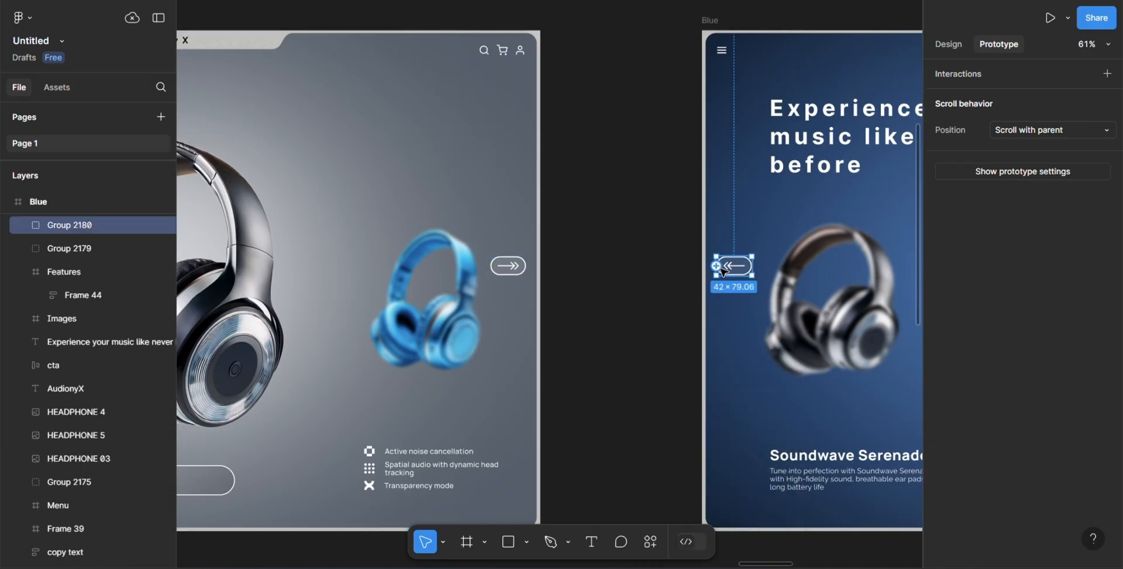
Link the Blue slide's left arrow and remaining arrows to neighbouring slides, then play Flow 1.
left_click(735, 266)
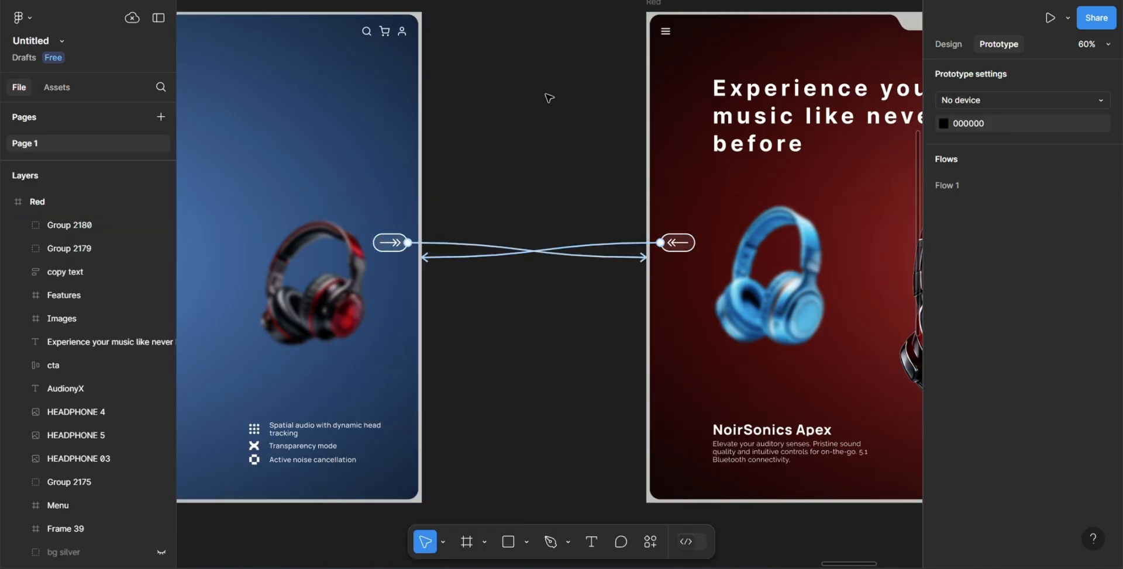
left_click(390, 242)
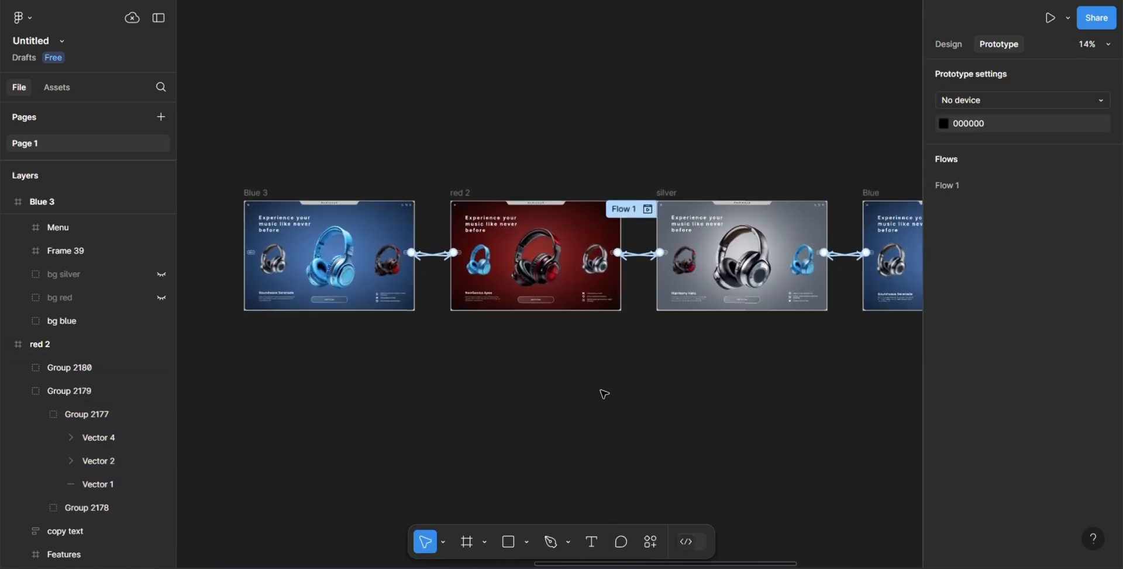
scroll("down", 3)
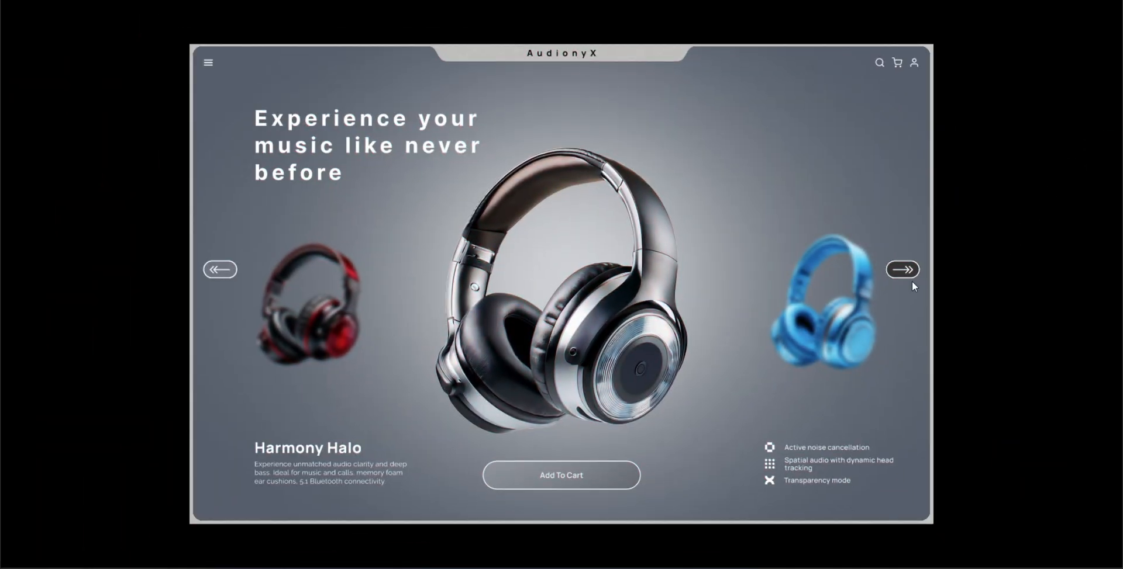
left_click(902, 271)
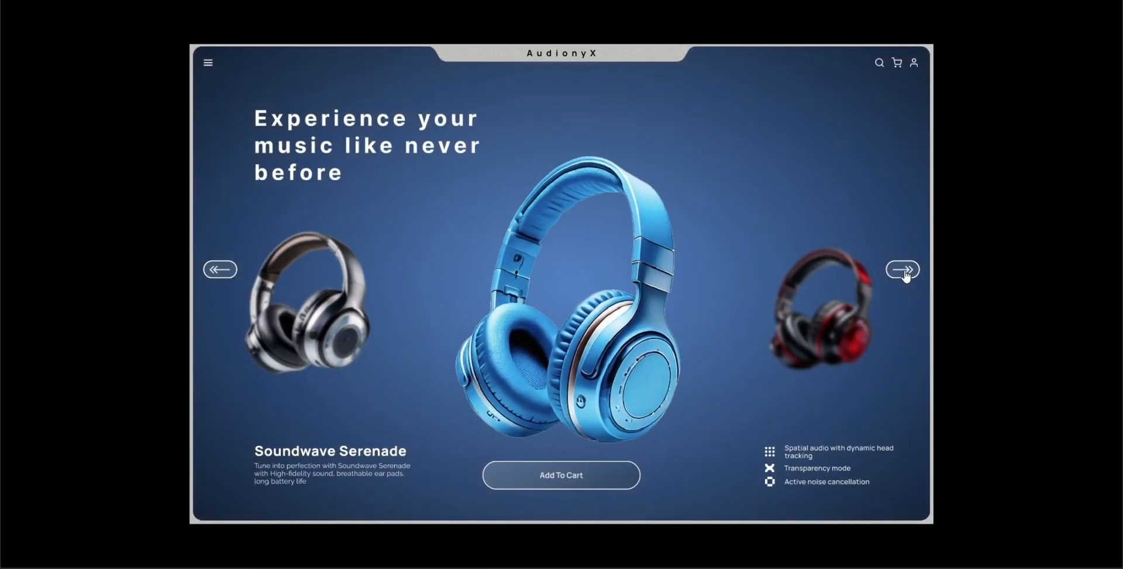
left_click(901, 270)
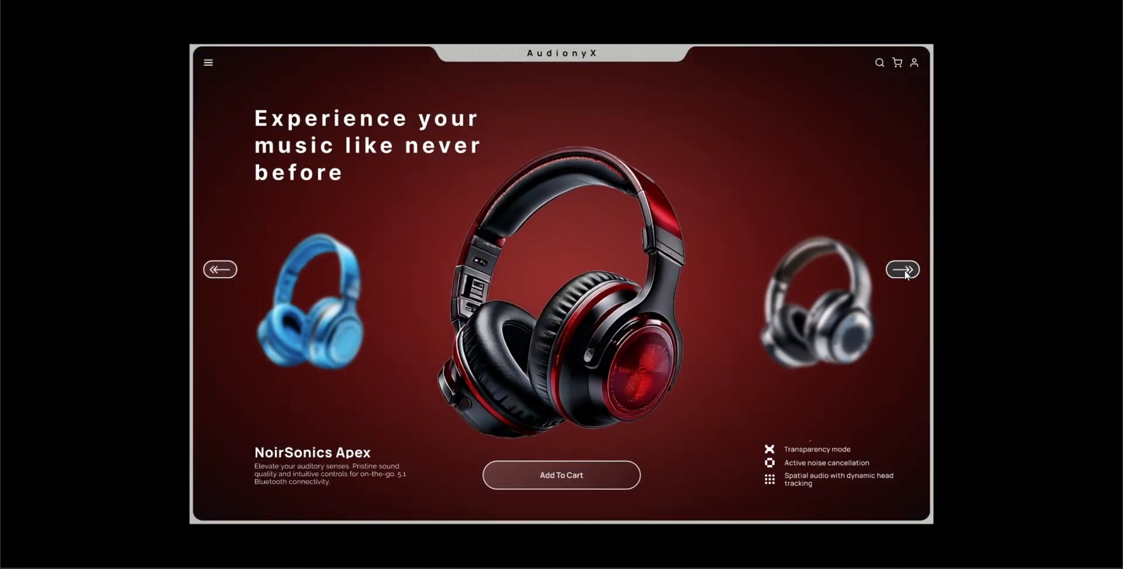
left_click(220, 269)
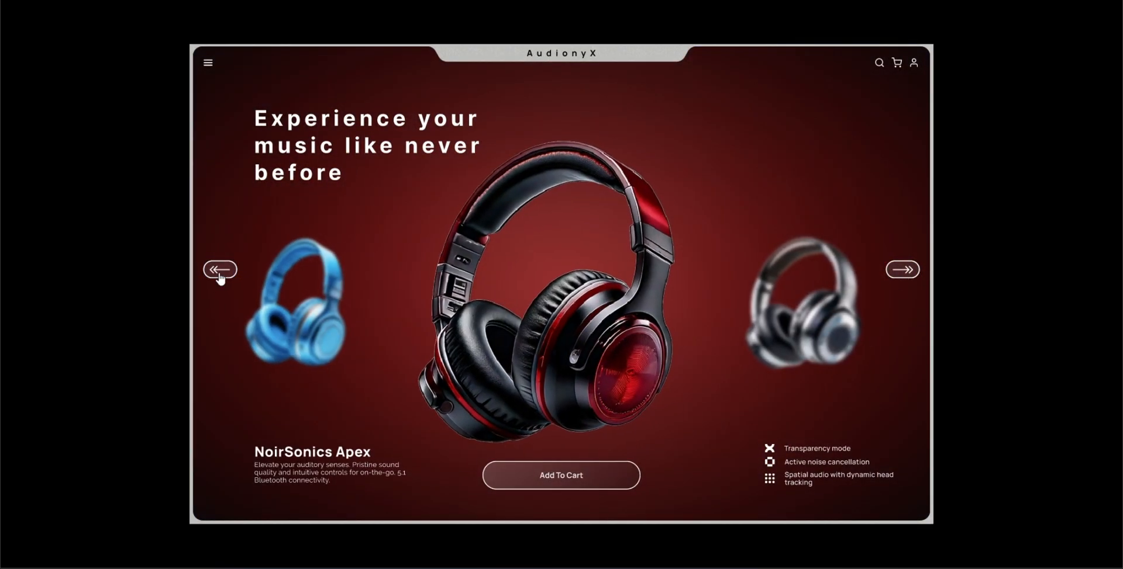
left_click(219, 271)
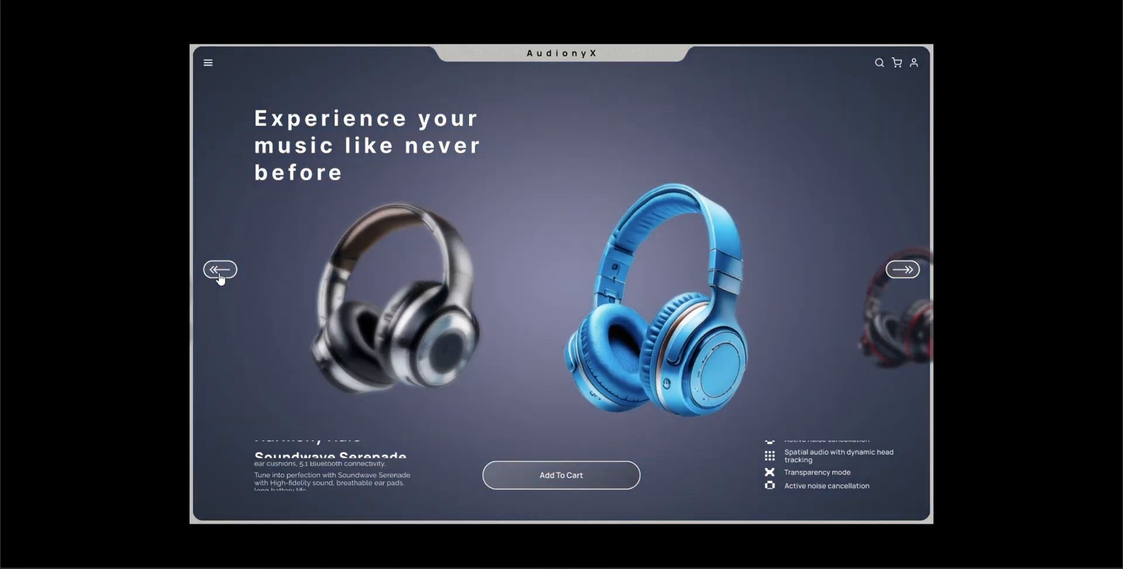
left_click(220, 271)
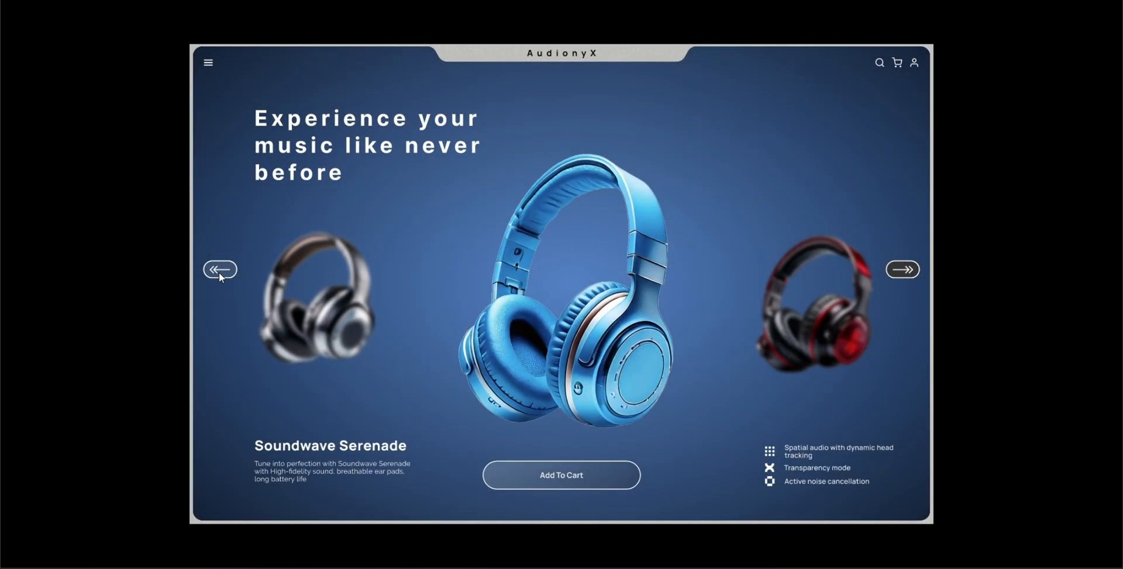
left_click(902, 269)
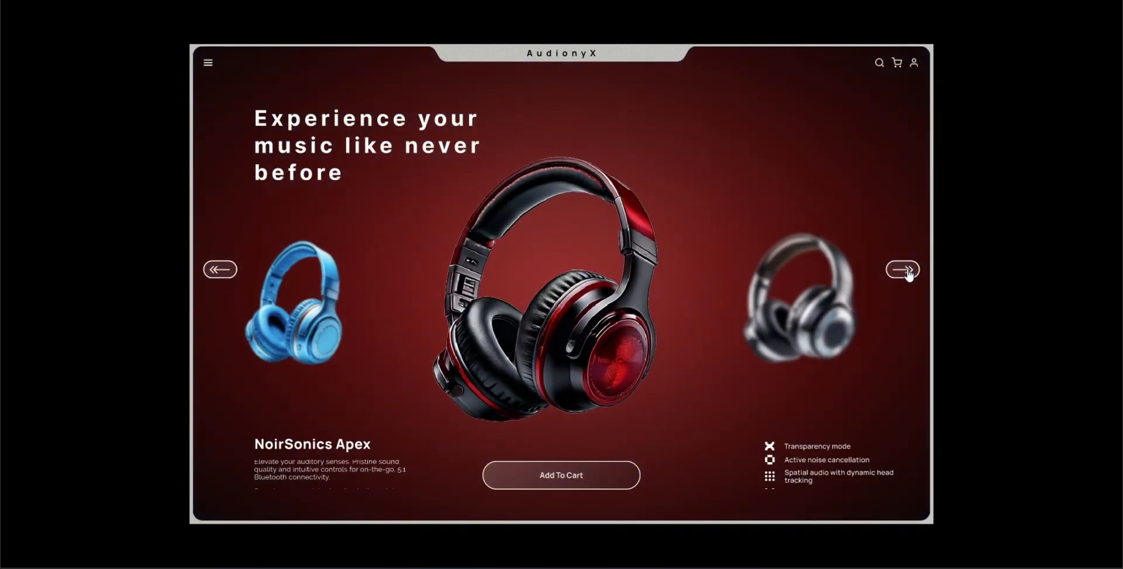
left_click(902, 270)
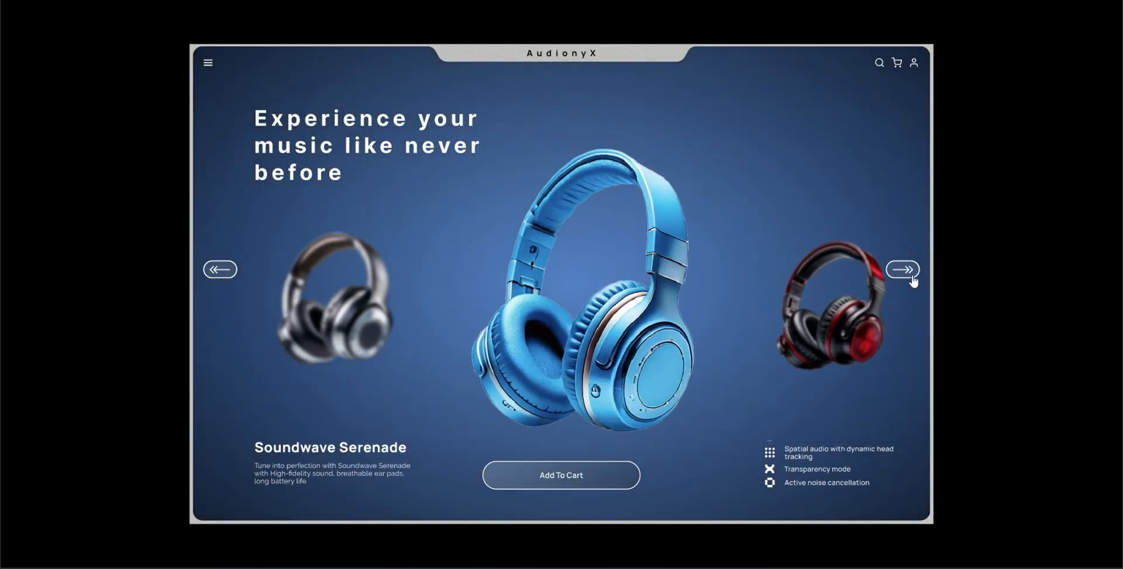
left_click(901, 270)
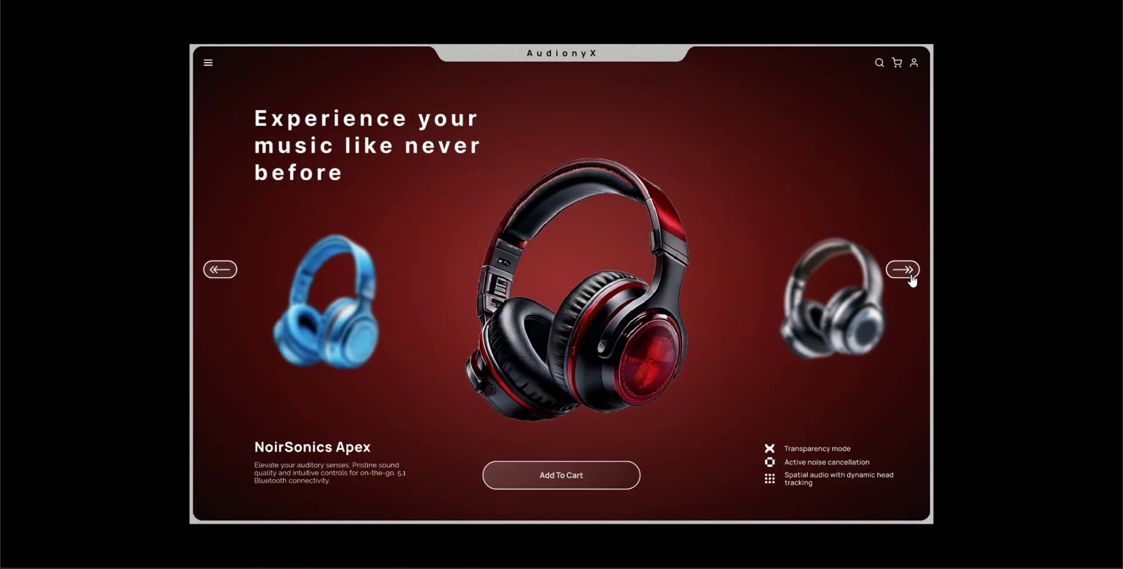
left_click(903, 270)
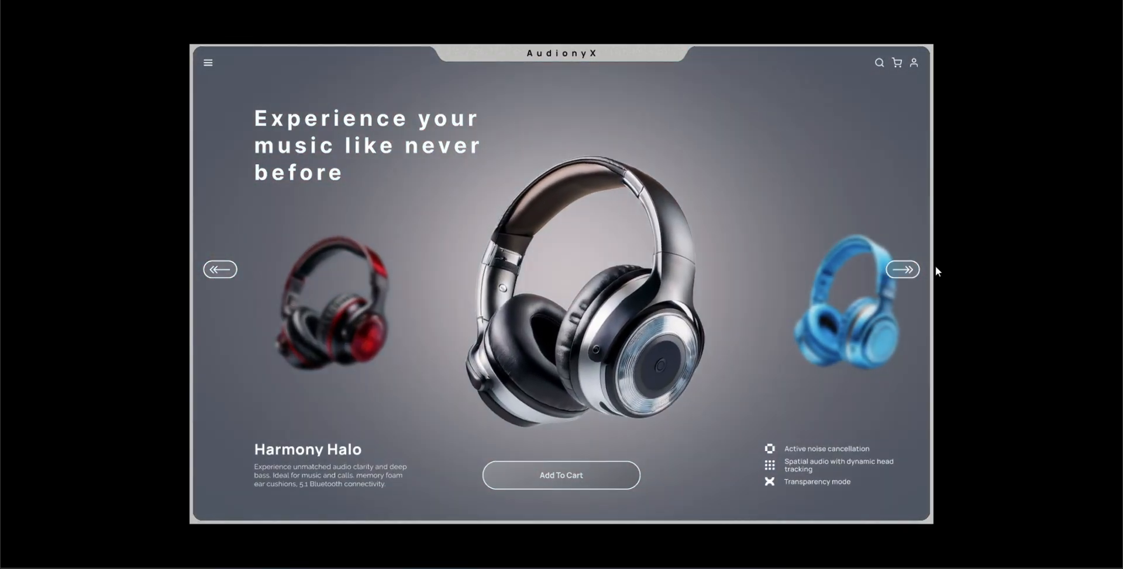